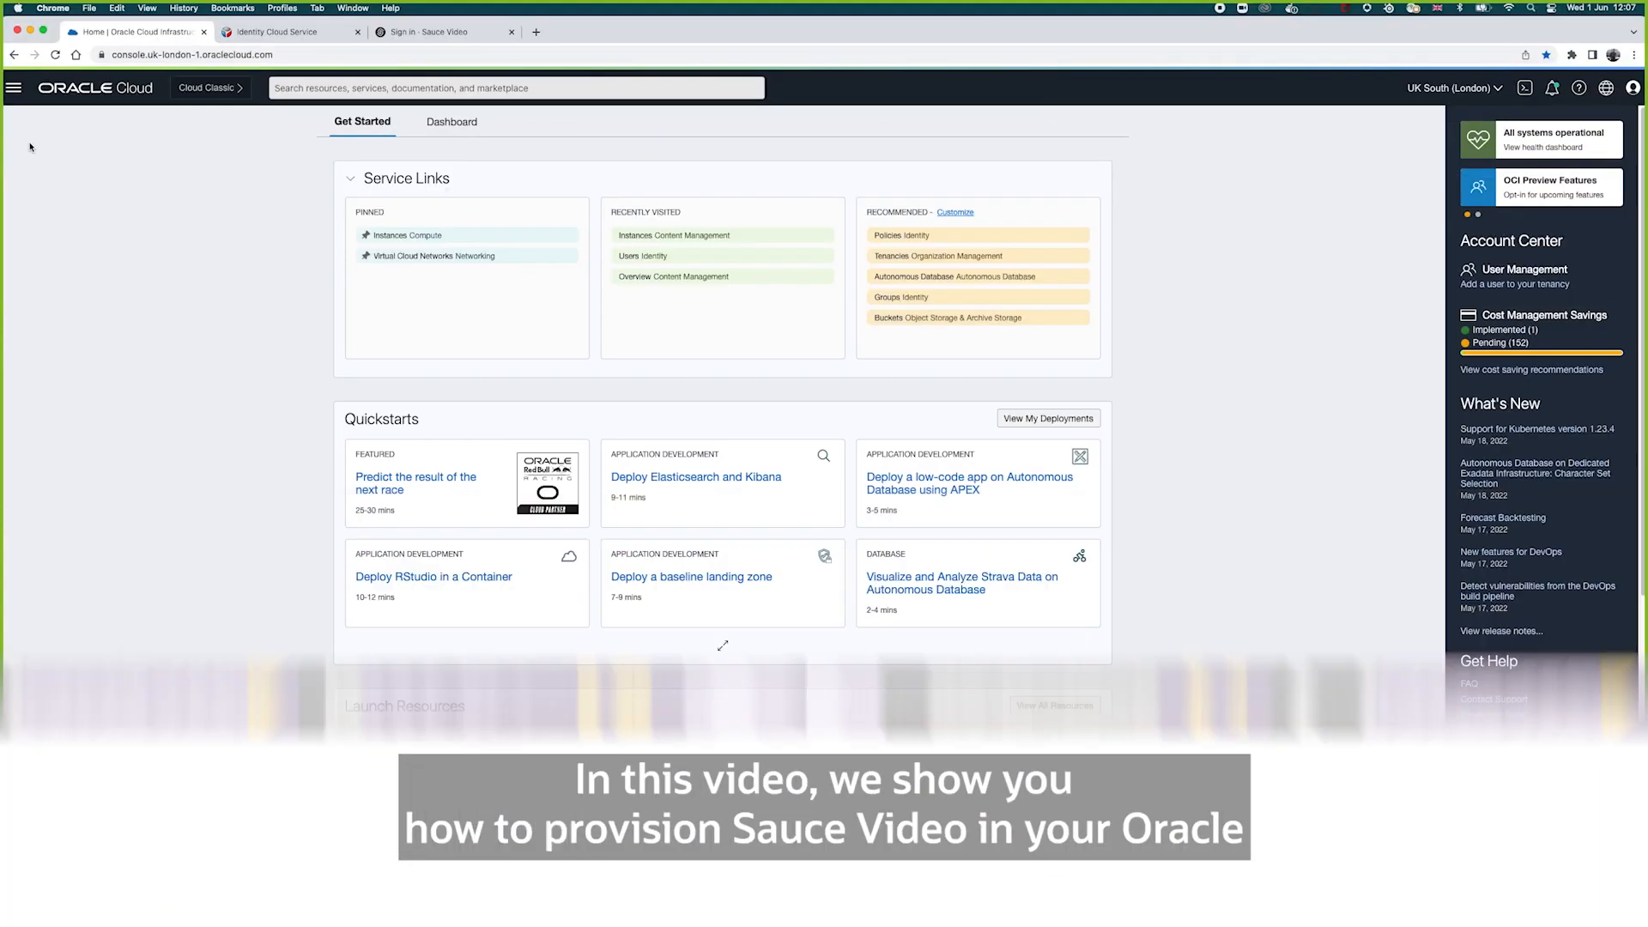
# Sign in to the Oracle Cloud account with the entered username and password
pyautogui.scroll(-3)
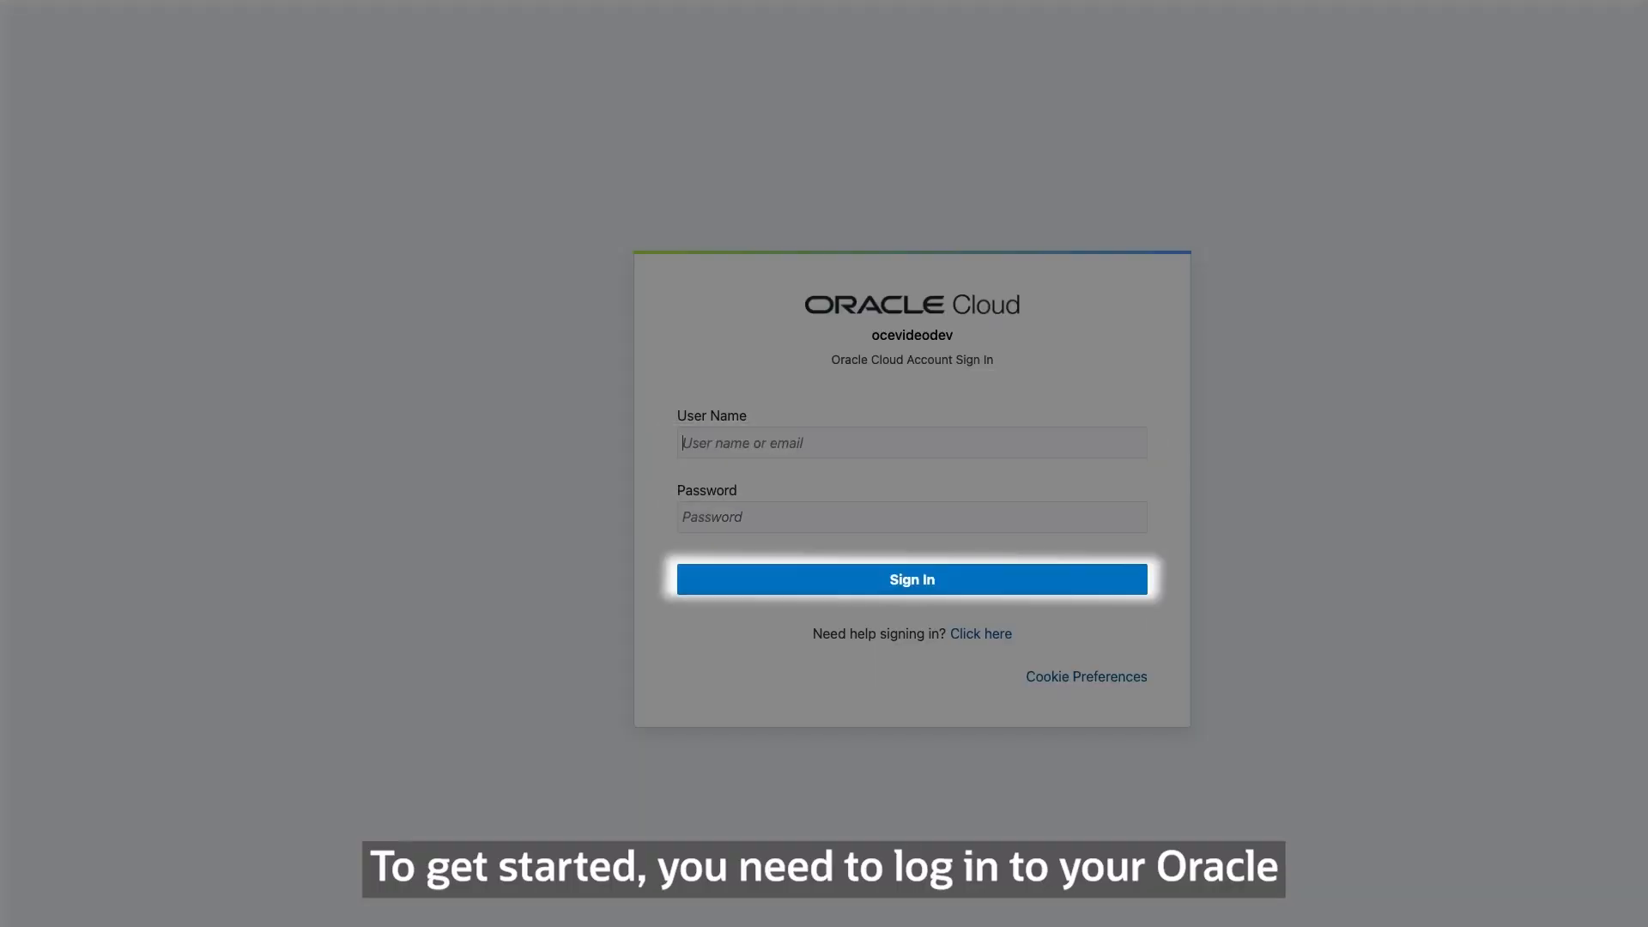
pyautogui.click(911, 580)
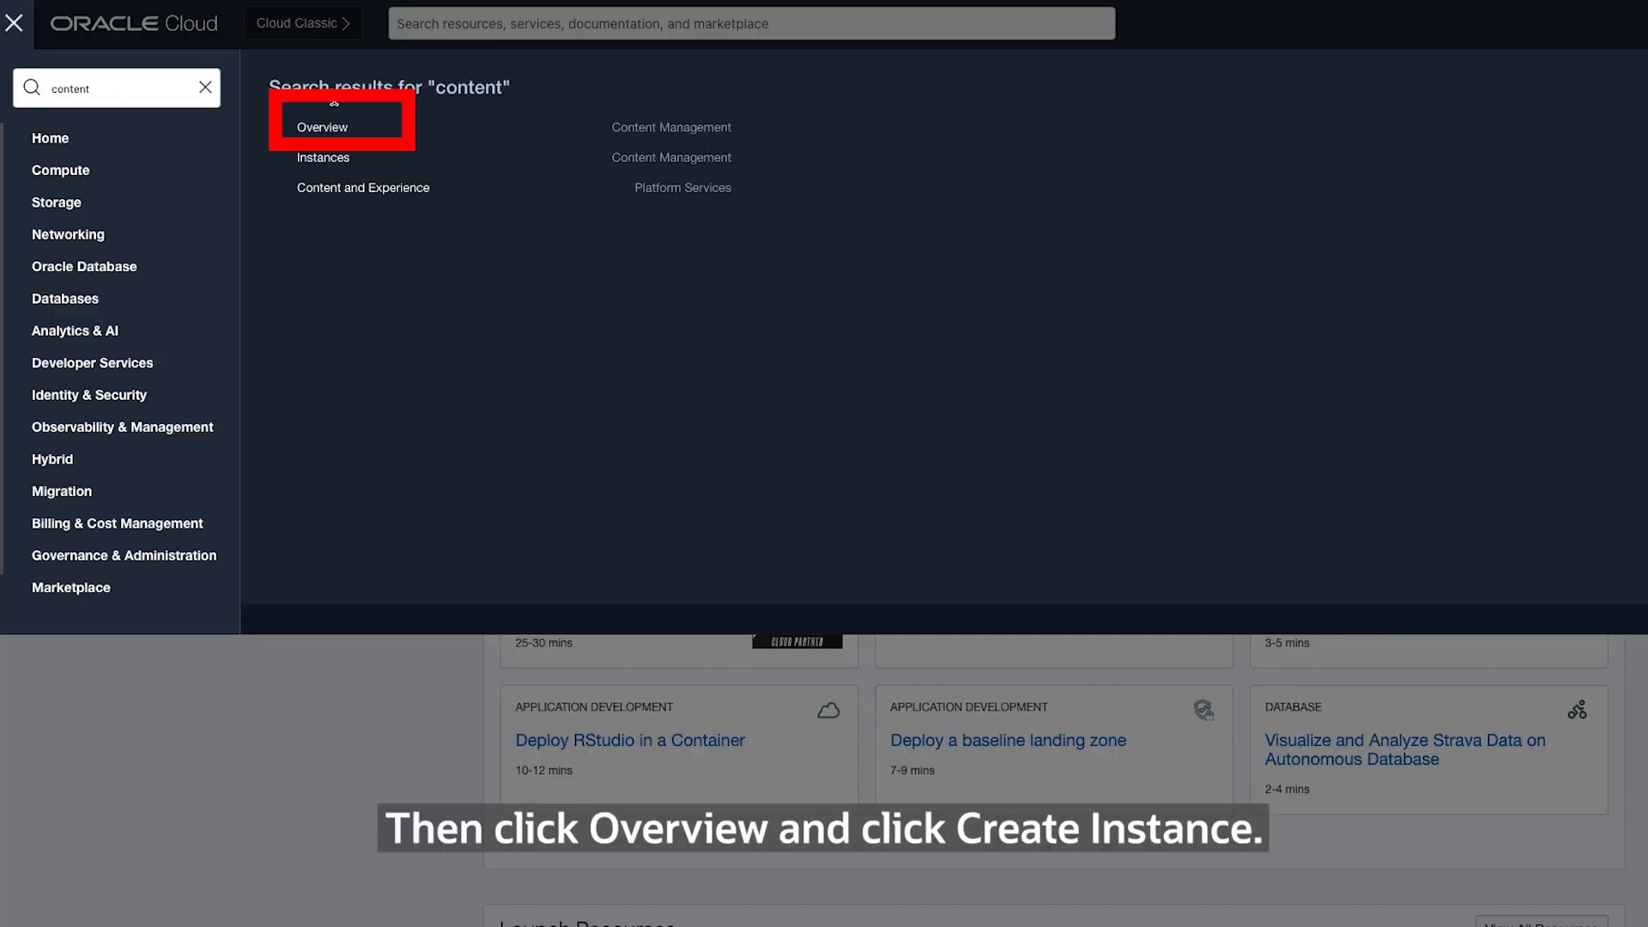
# Create a Content Management instance SauceTest on Starter edition with Video Creation Platform ticked
pyautogui.click(323, 127)
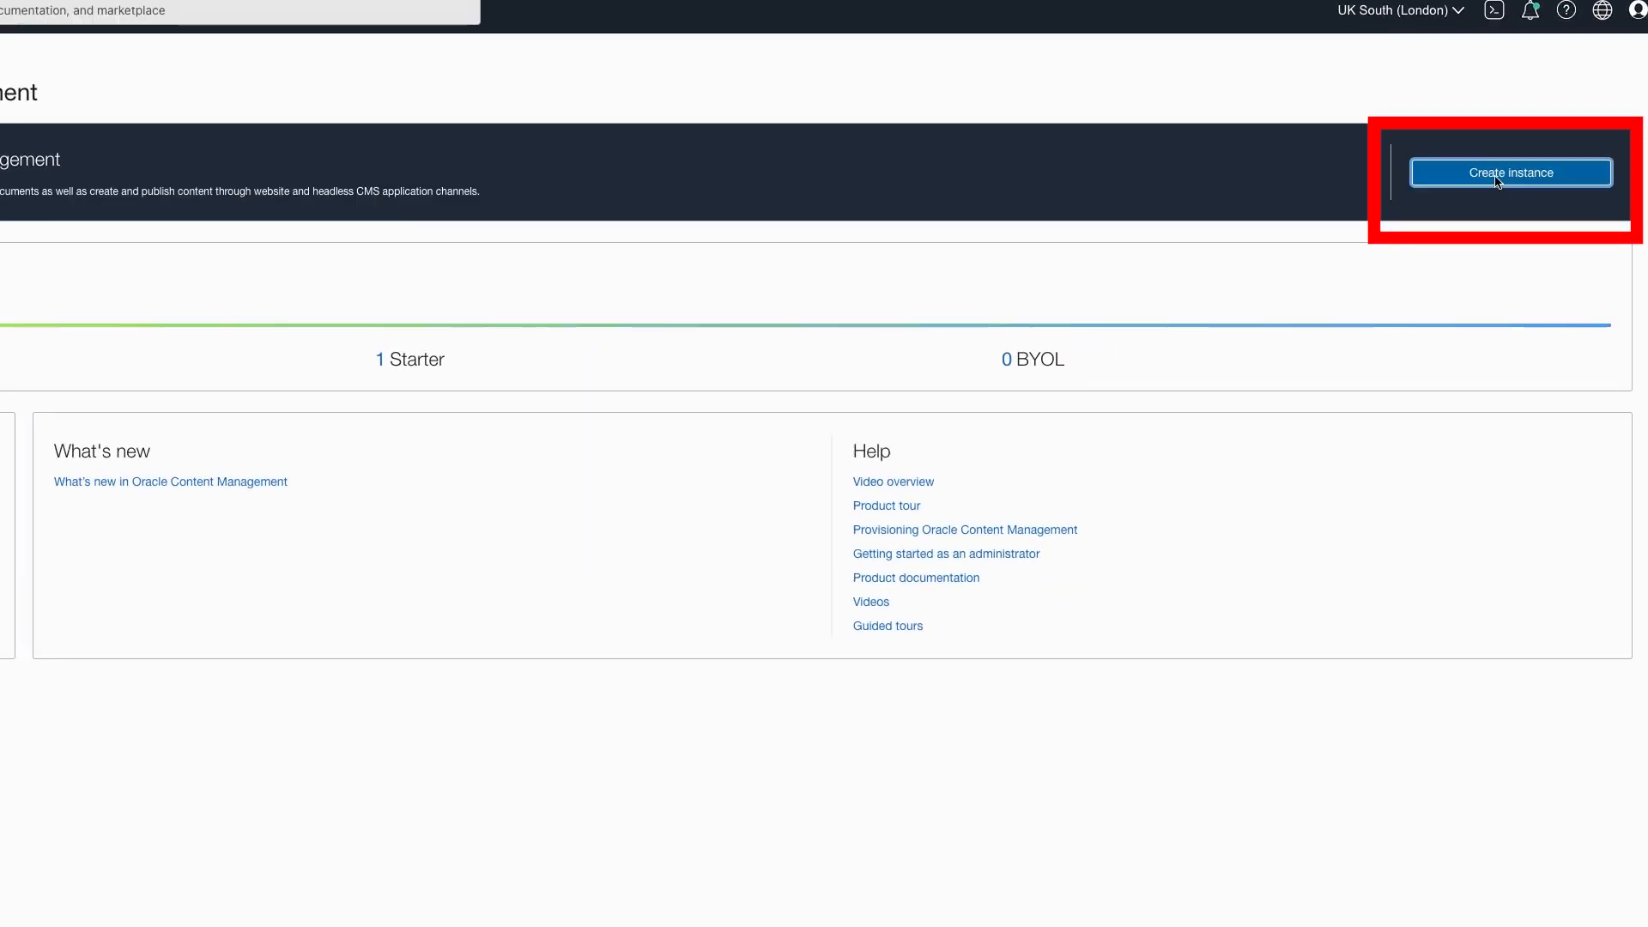
pyautogui.click(1511, 171)
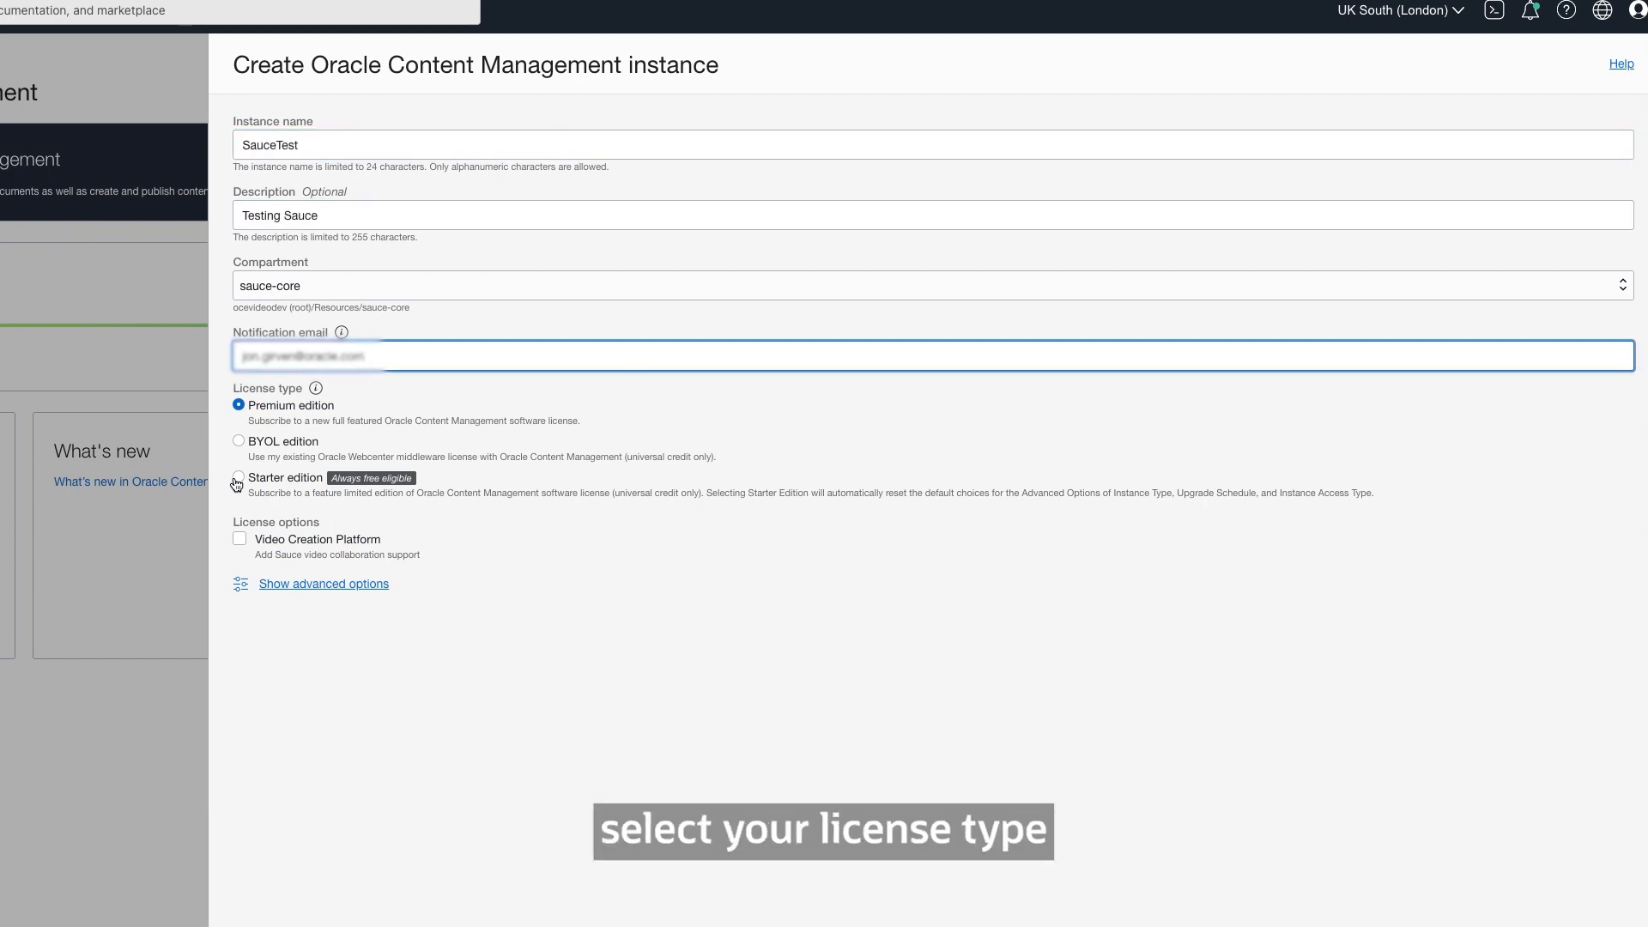
pyautogui.click(238, 477)
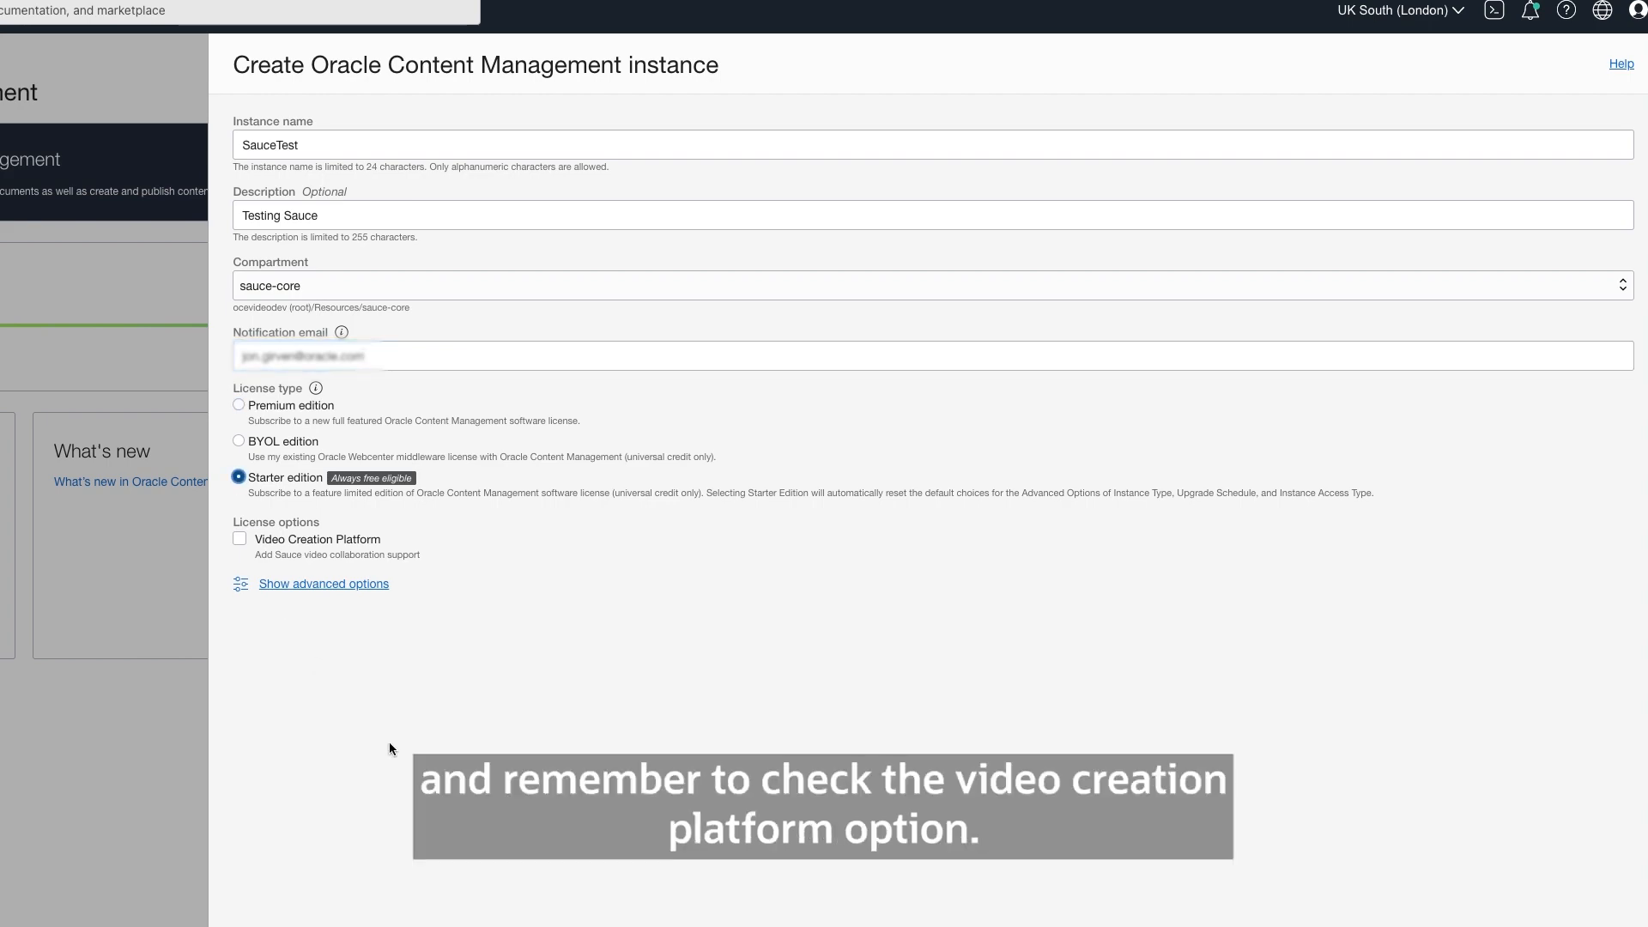
pyautogui.click(238, 539)
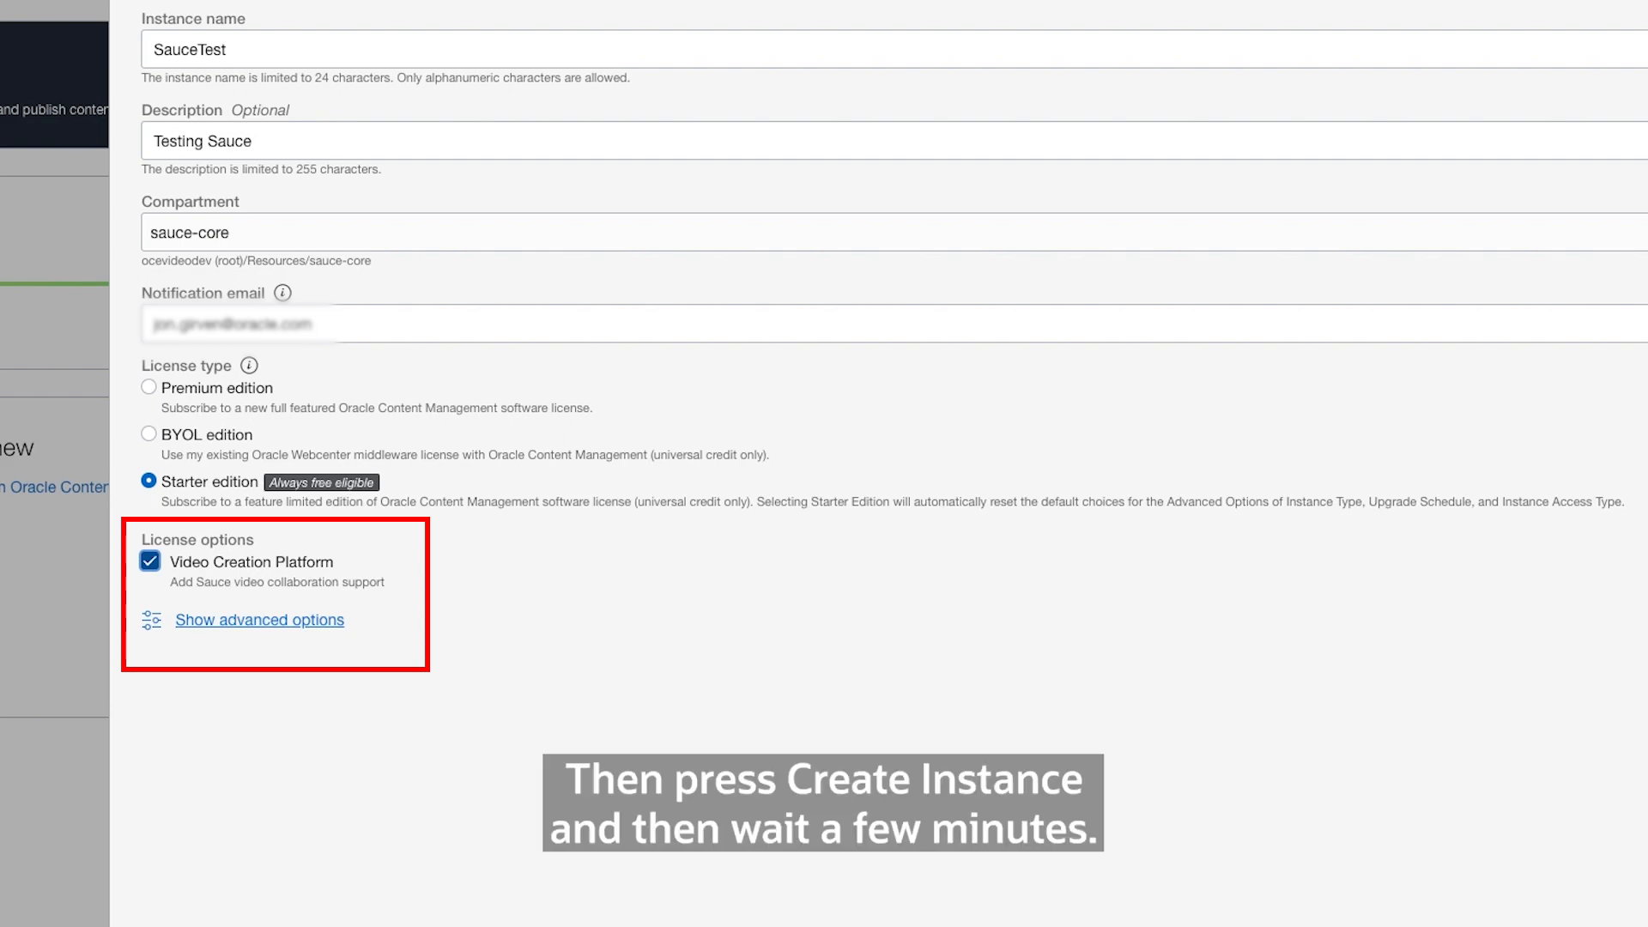
pyautogui.scroll(-3)
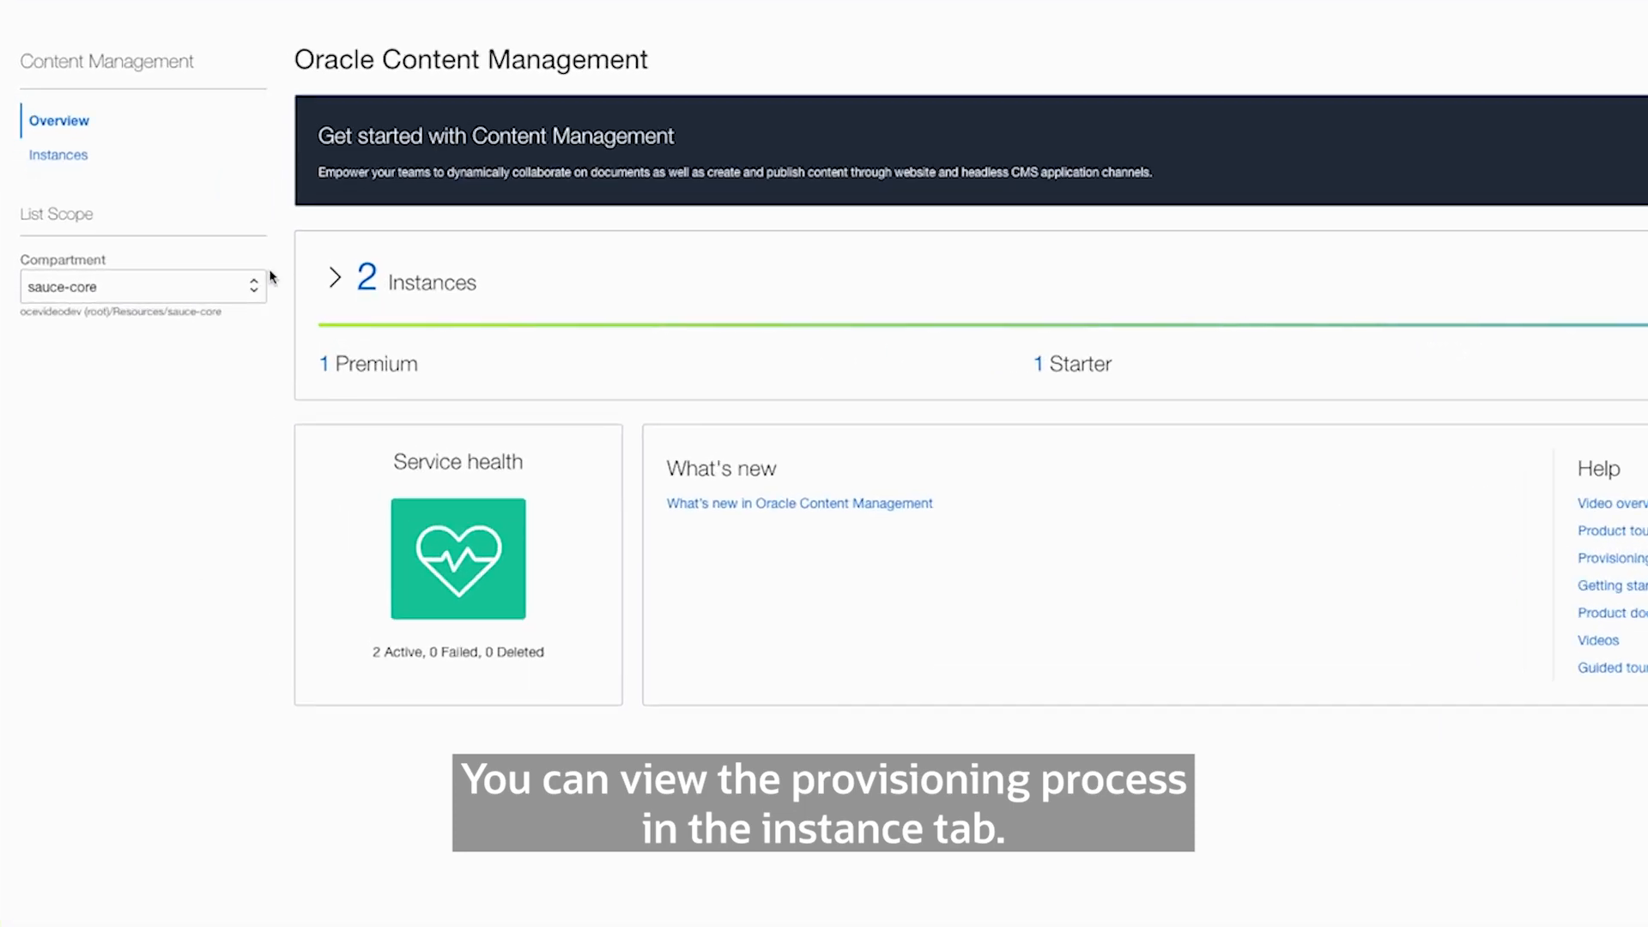
# Open the SauceTest instance from the sauce-core compartment's instances list to reach its sign-in page
pyautogui.click(59, 155)
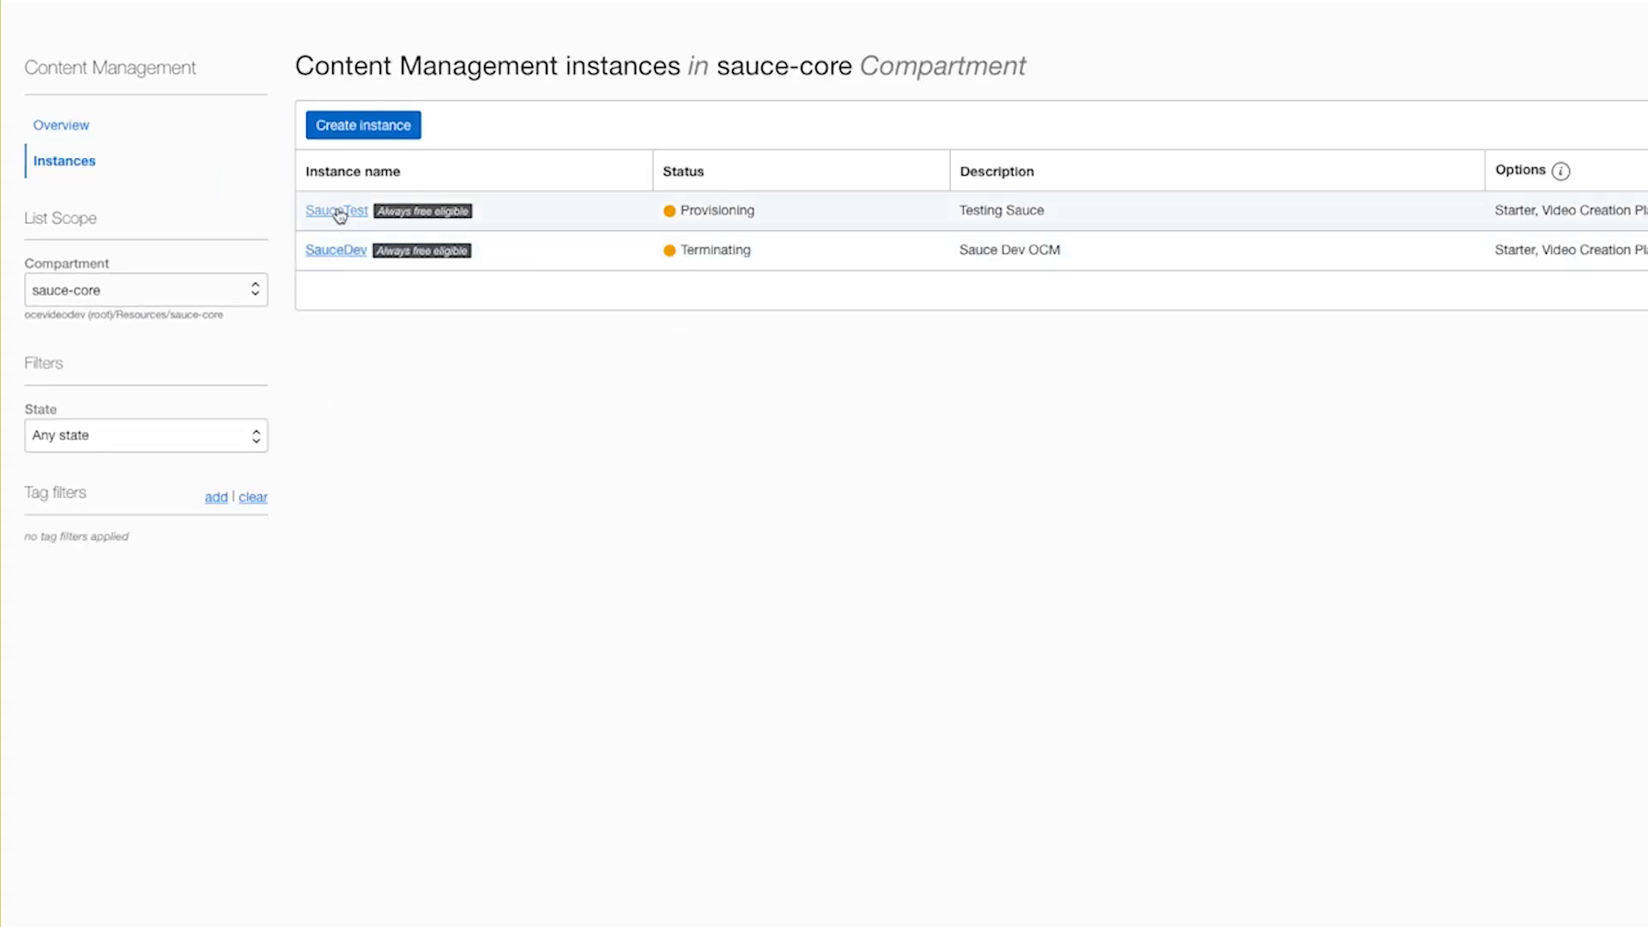
pyautogui.click(336, 209)
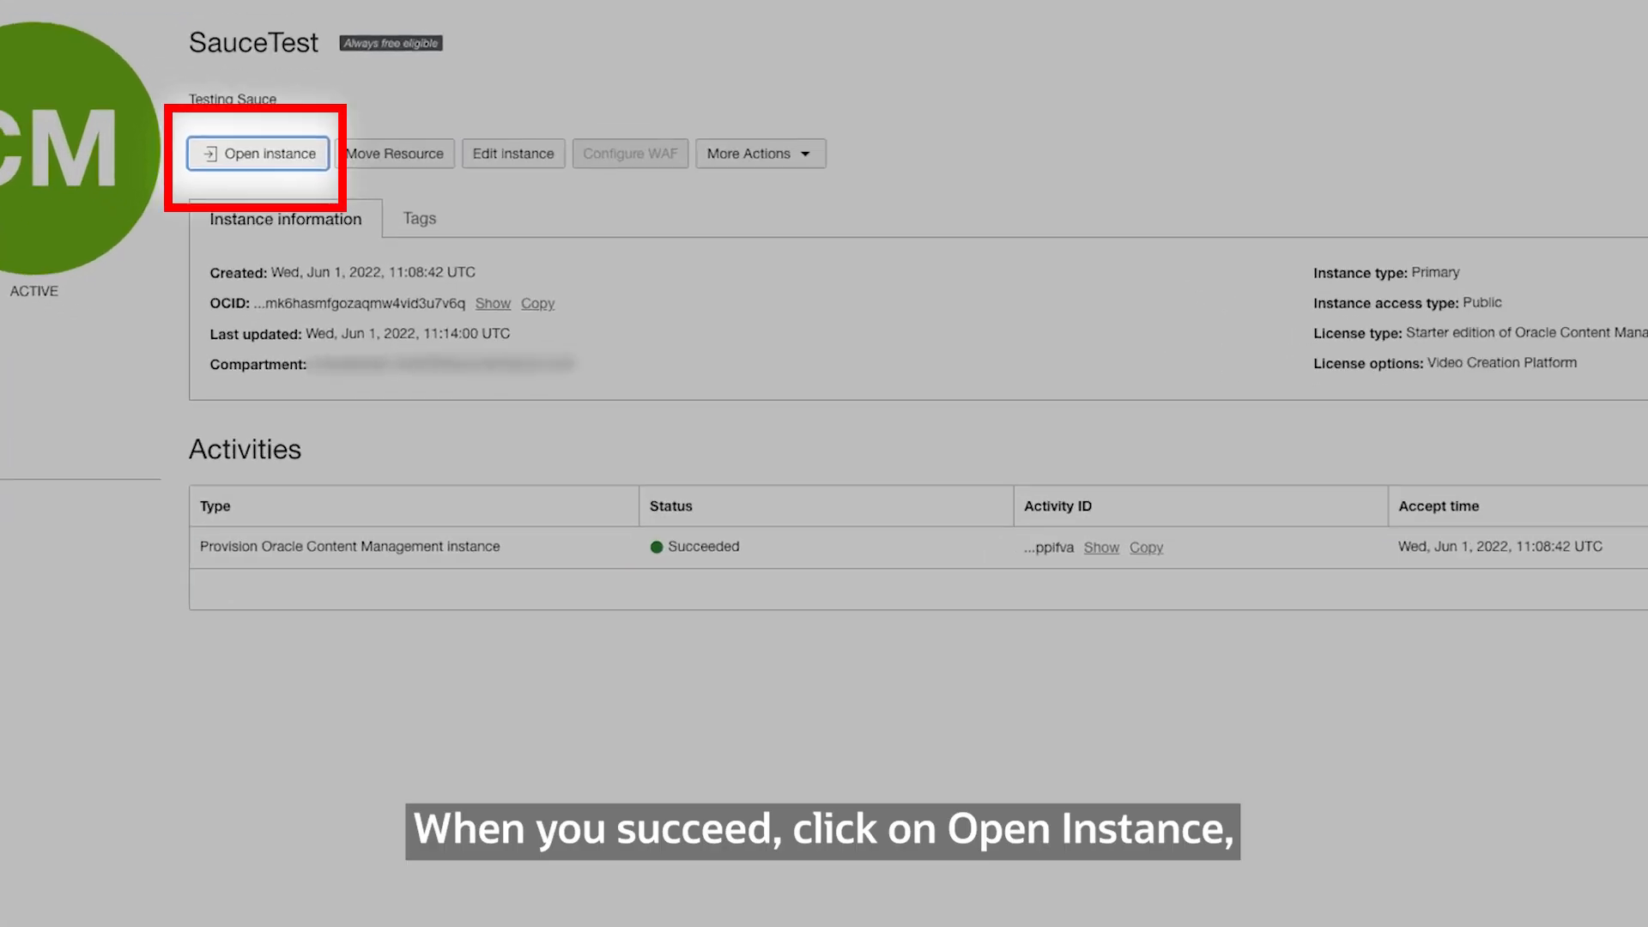
pyautogui.click(257, 154)
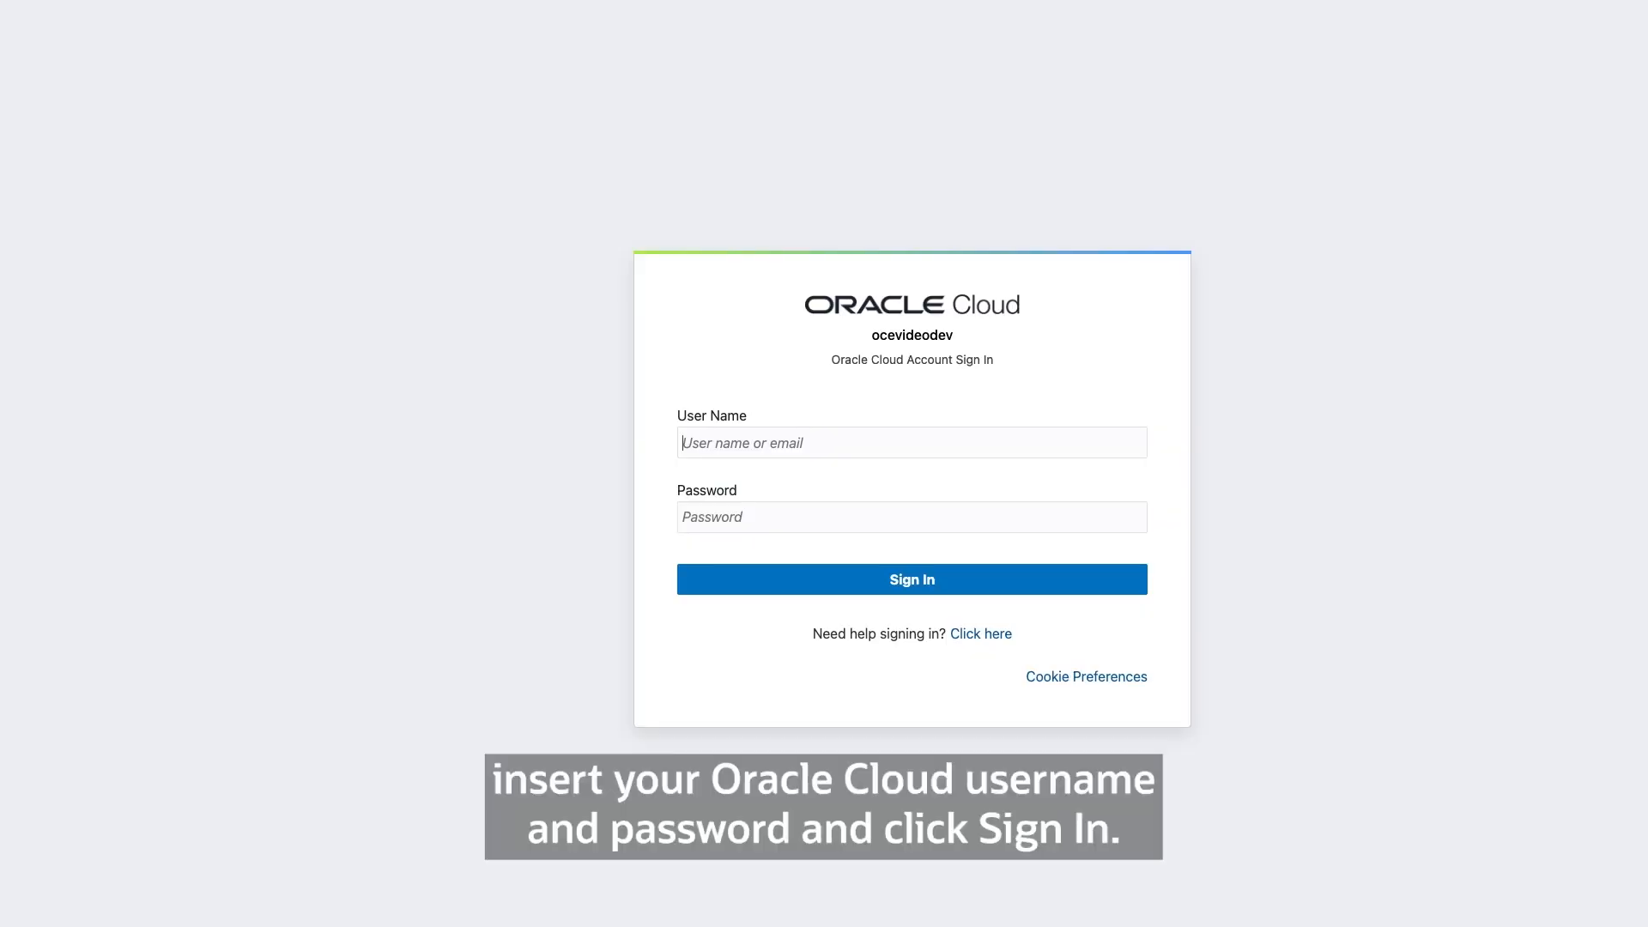
pyautogui.click(913, 443)
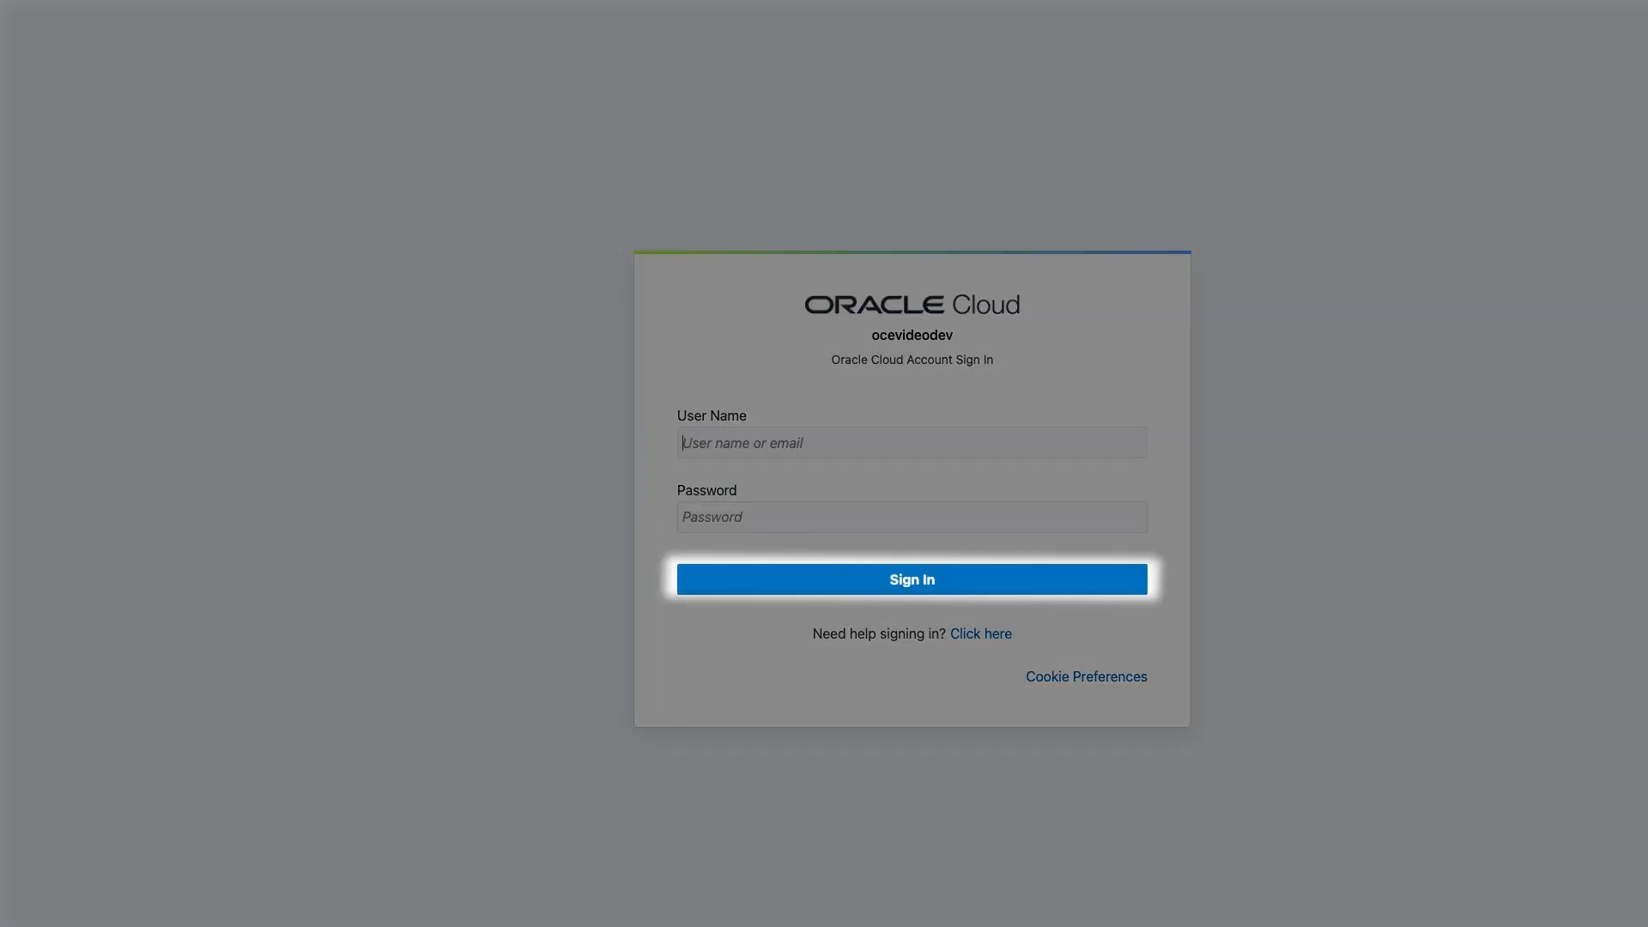
# Sign in to the SauceTest instance and start creating its first repository
pyautogui.click(912, 580)
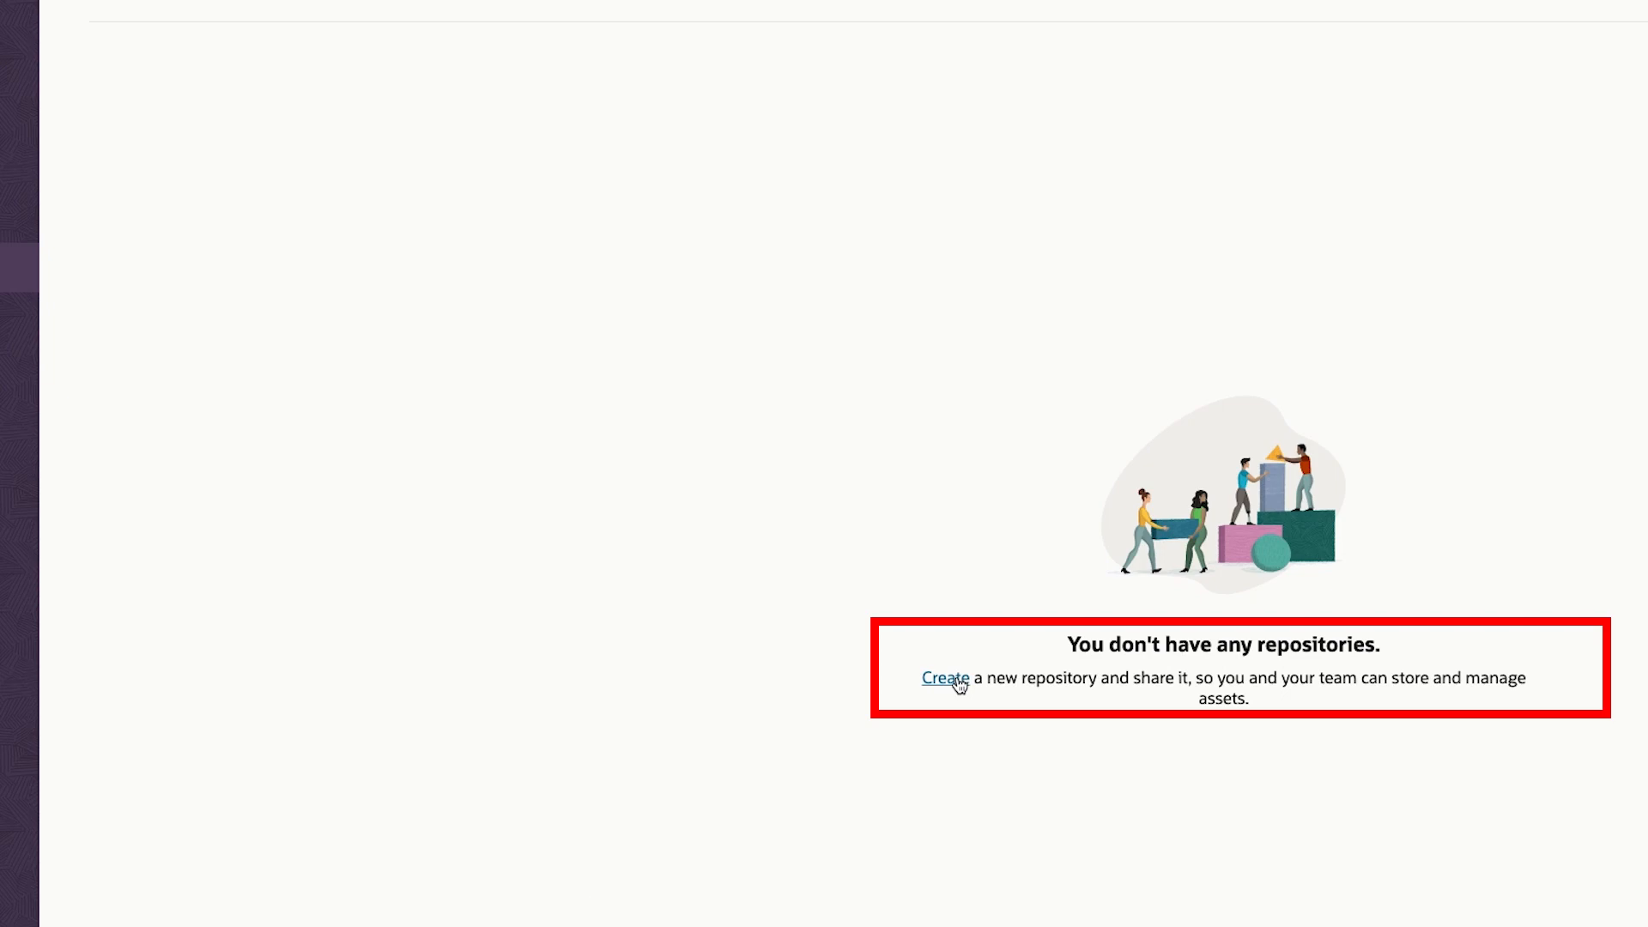
pyautogui.click(940, 680)
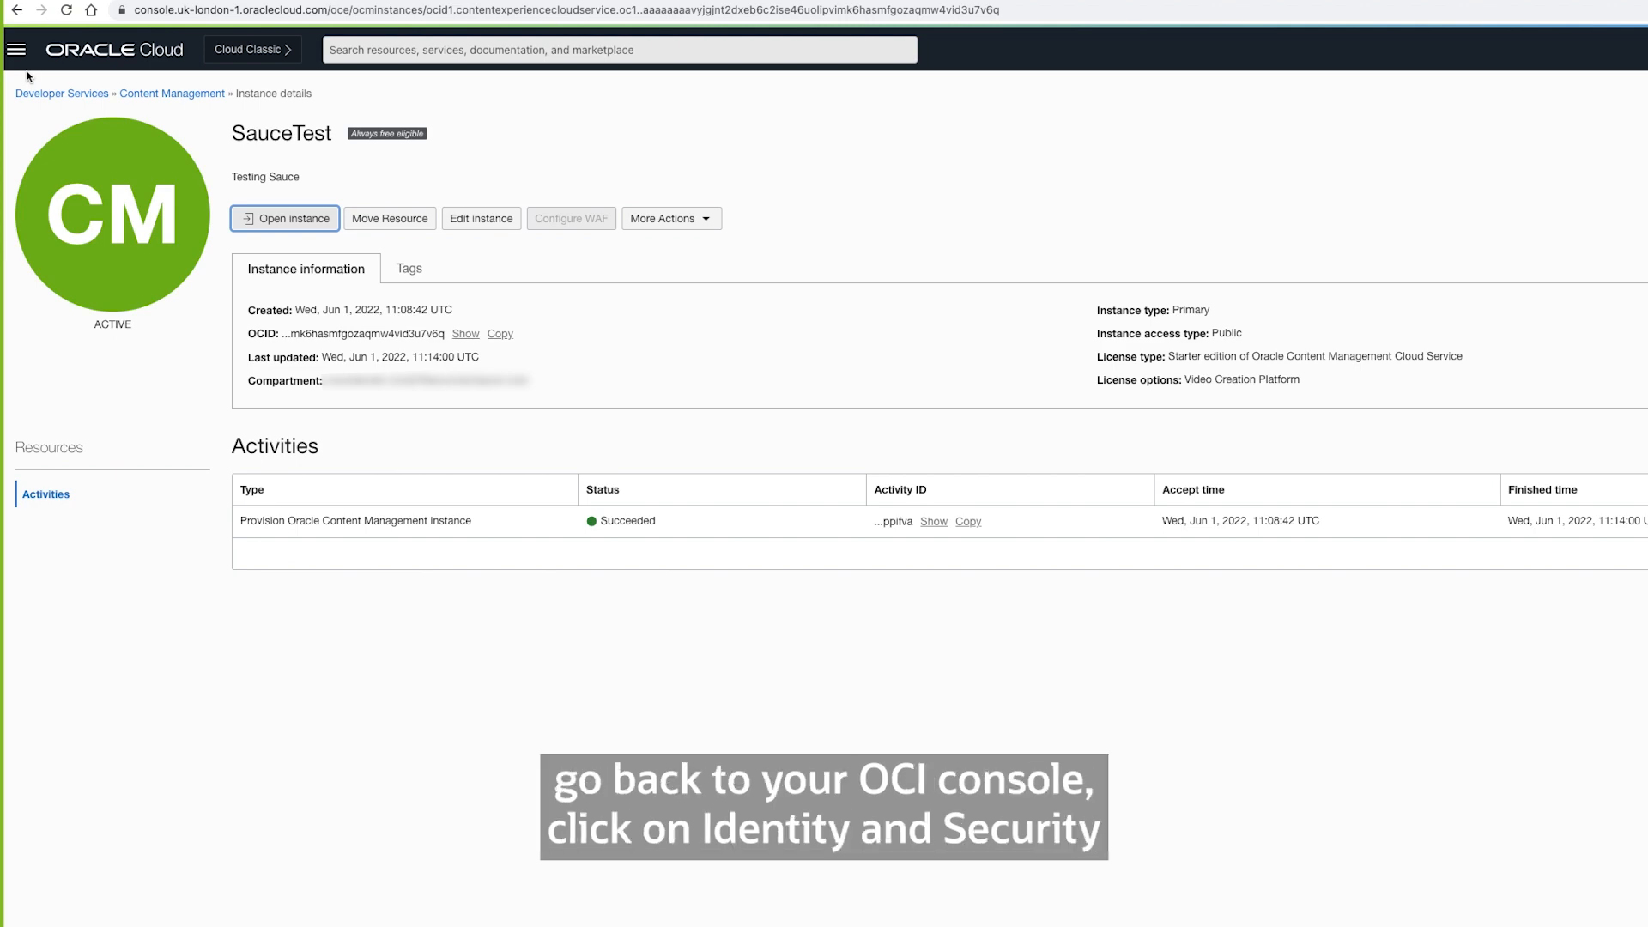
# Navigate via Identity & Security to the Federation page listing the IDCS provider
pyautogui.click(21, 50)
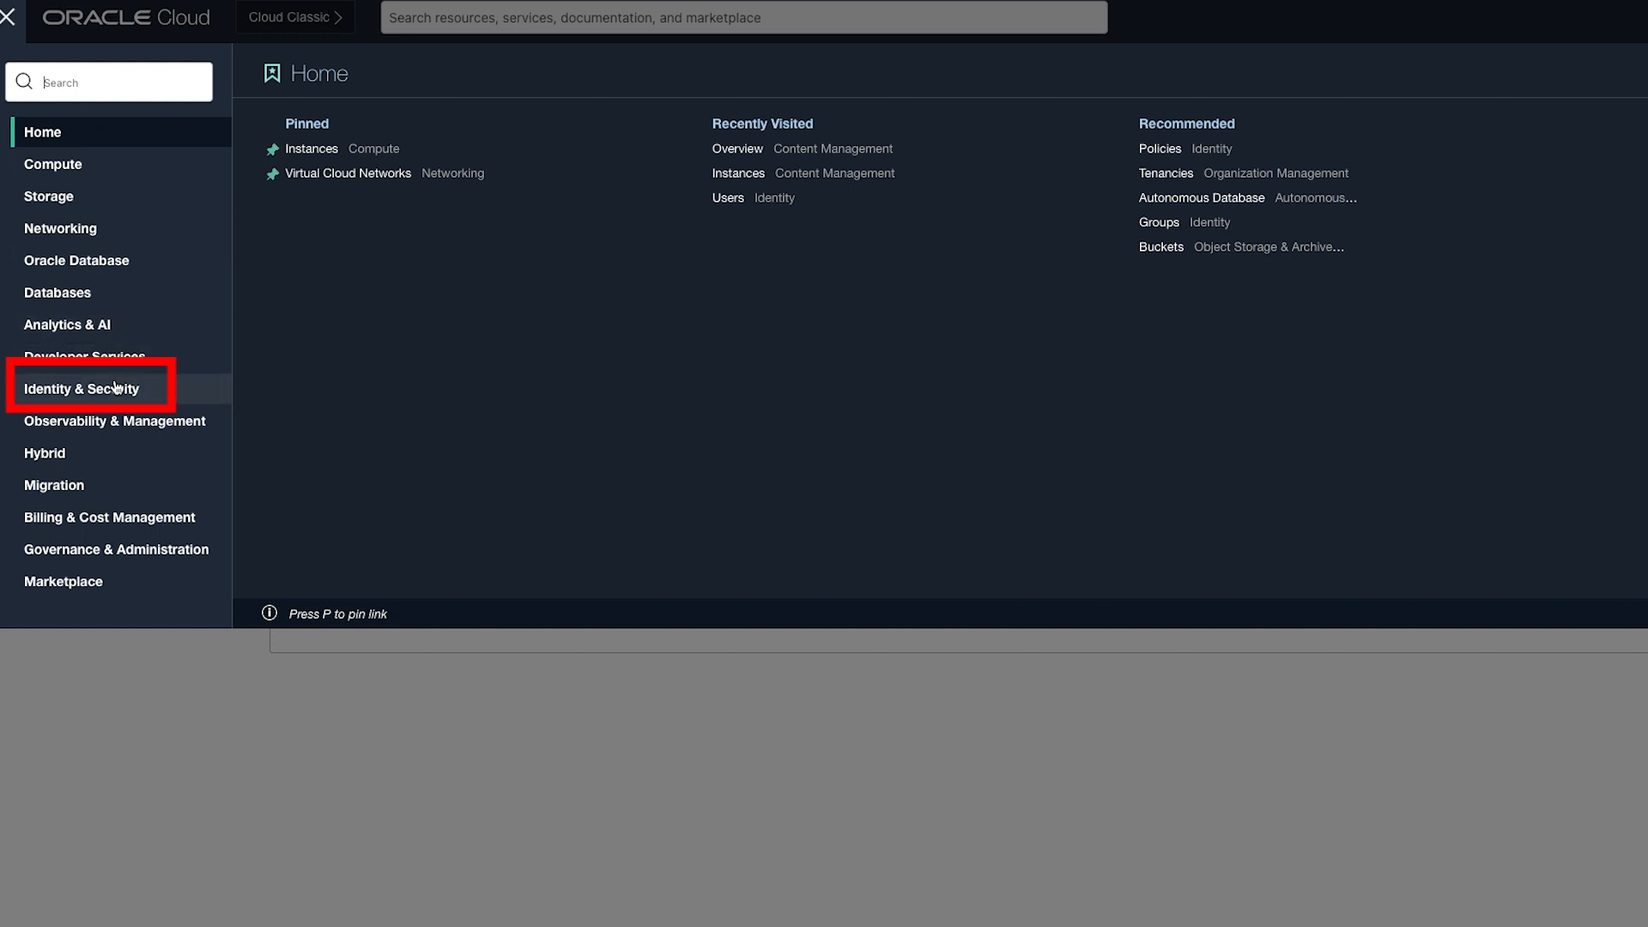
pyautogui.click(83, 388)
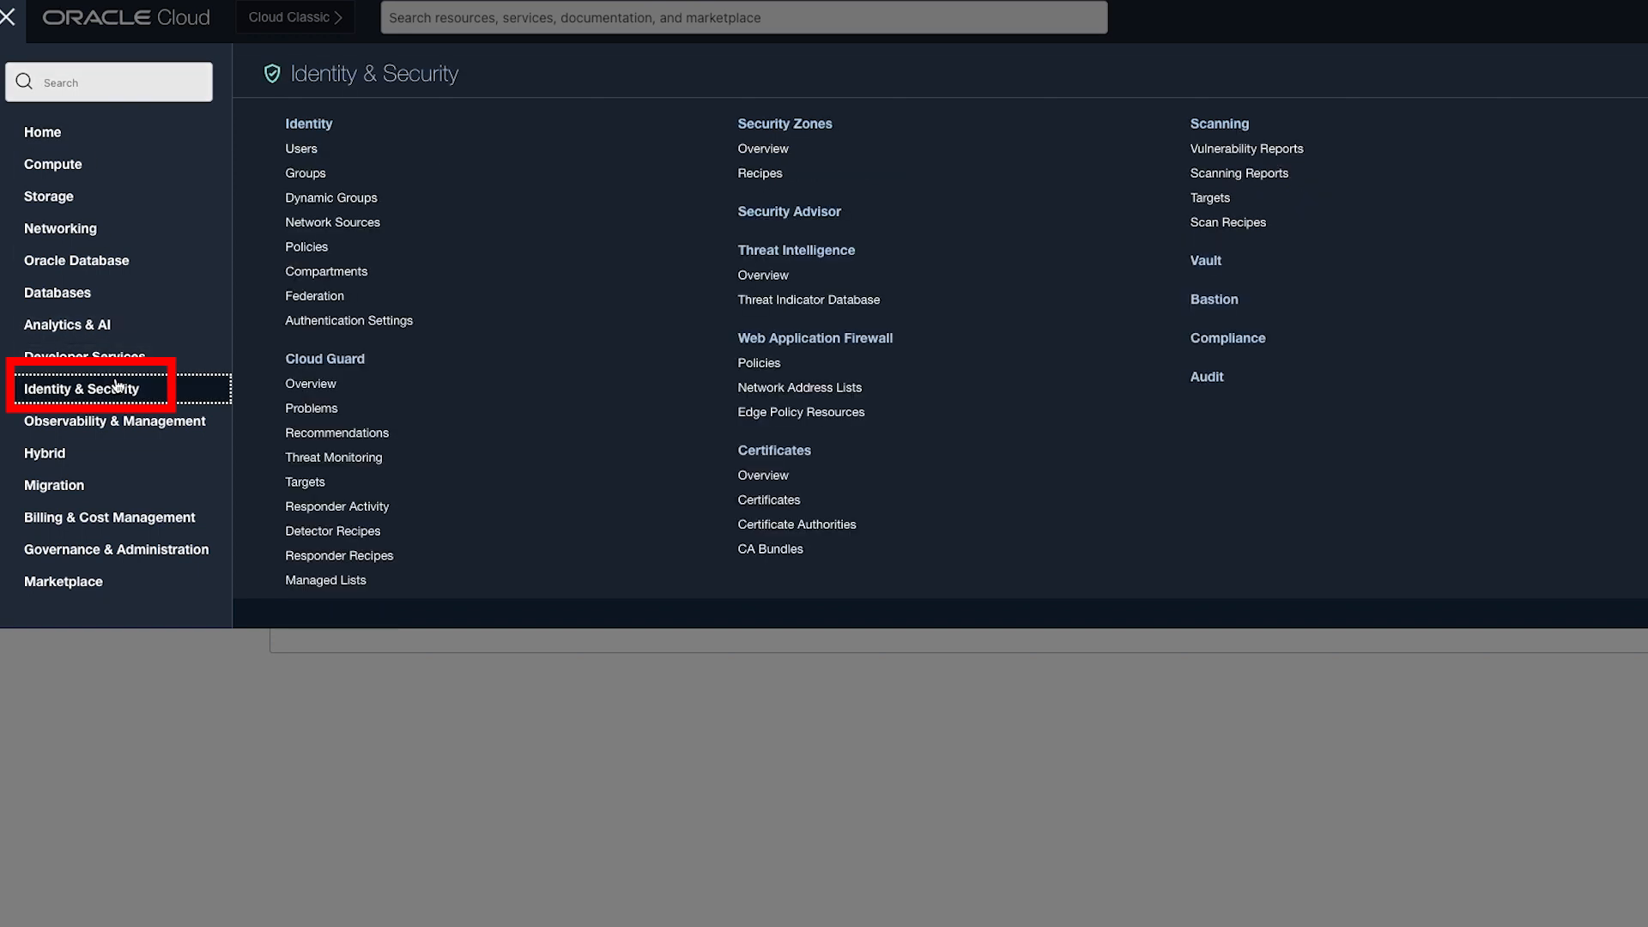
pyautogui.moveTo(314, 295)
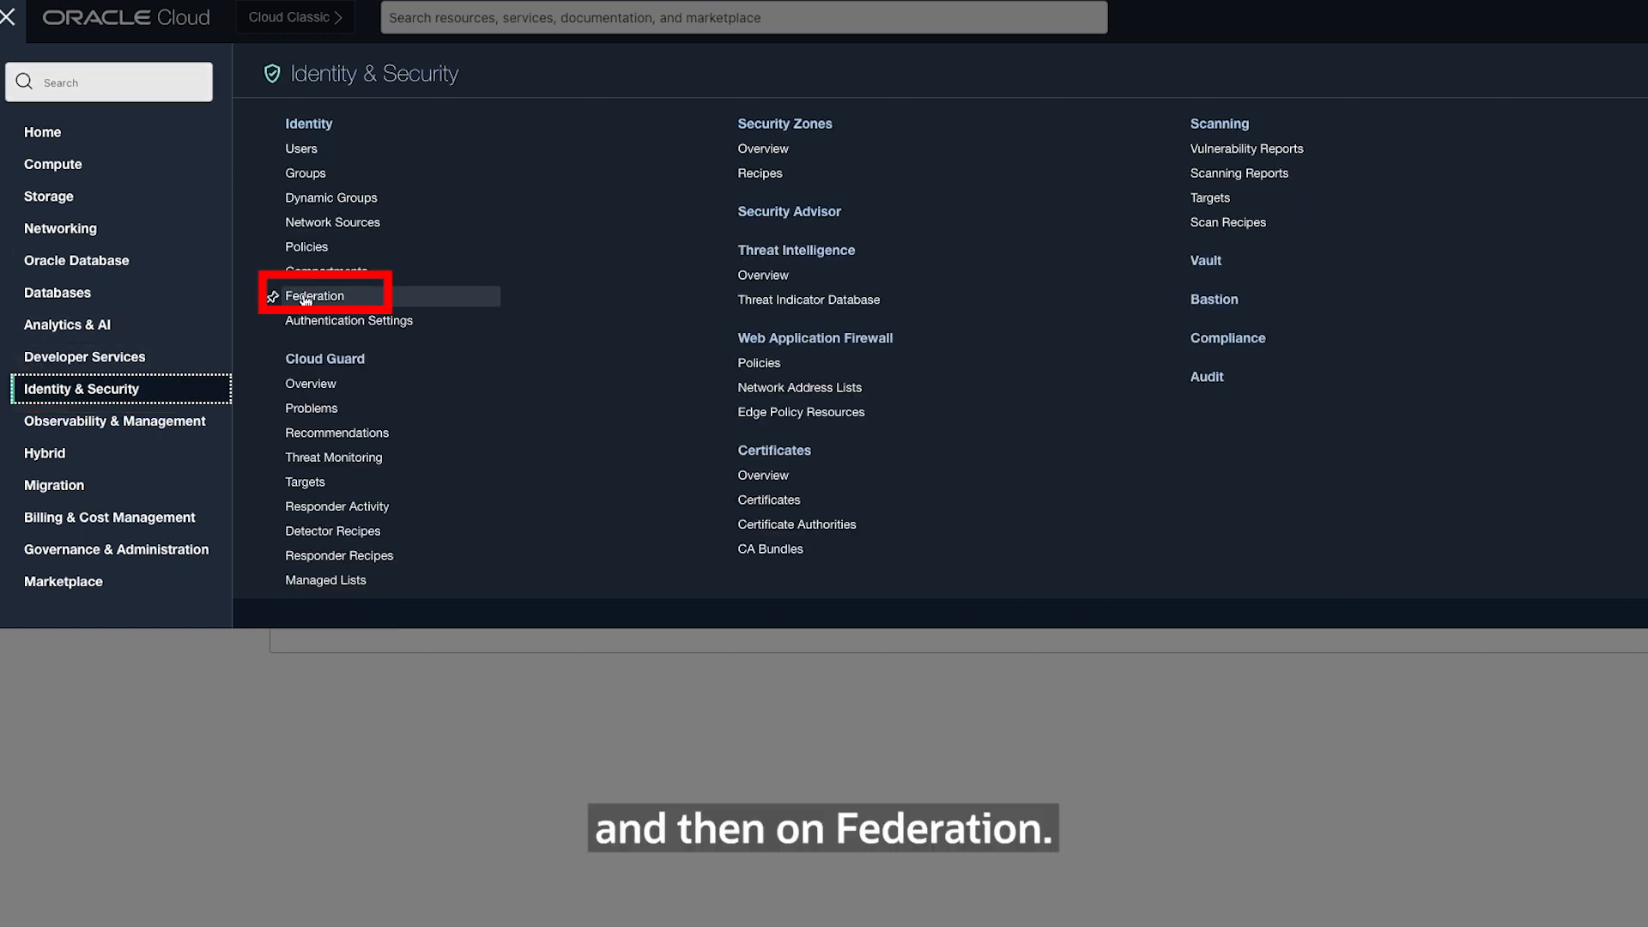
pyautogui.click(314, 296)
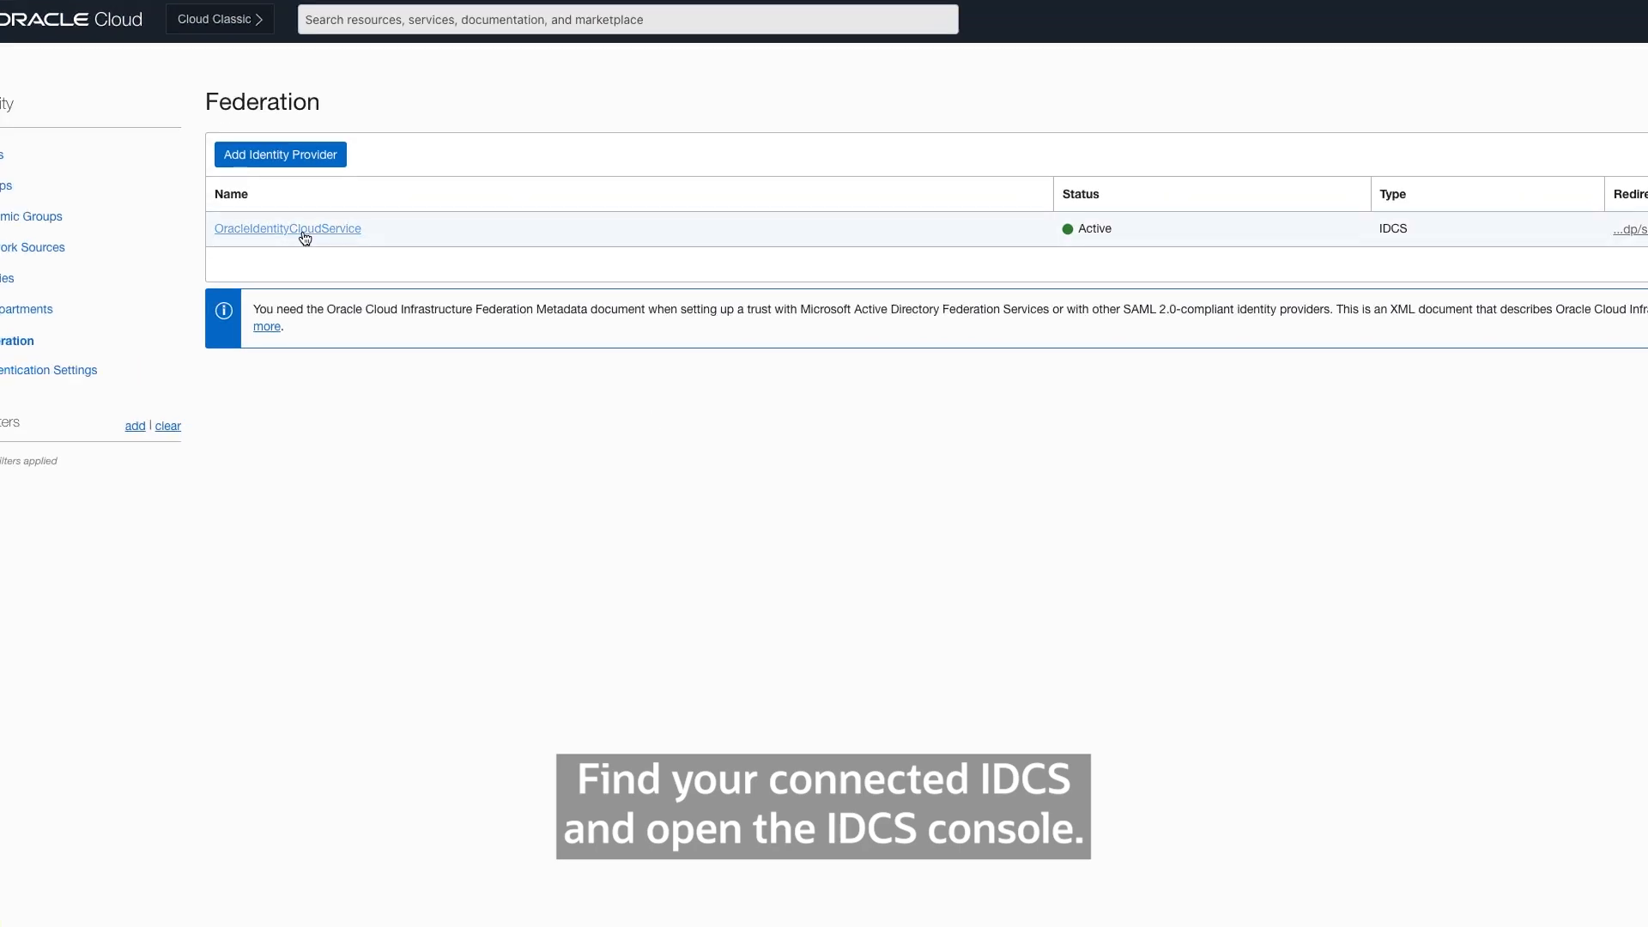
# In the identity cloud service, add a Sauce Users group described as 'Users of Sauce'
pyautogui.click(286, 228)
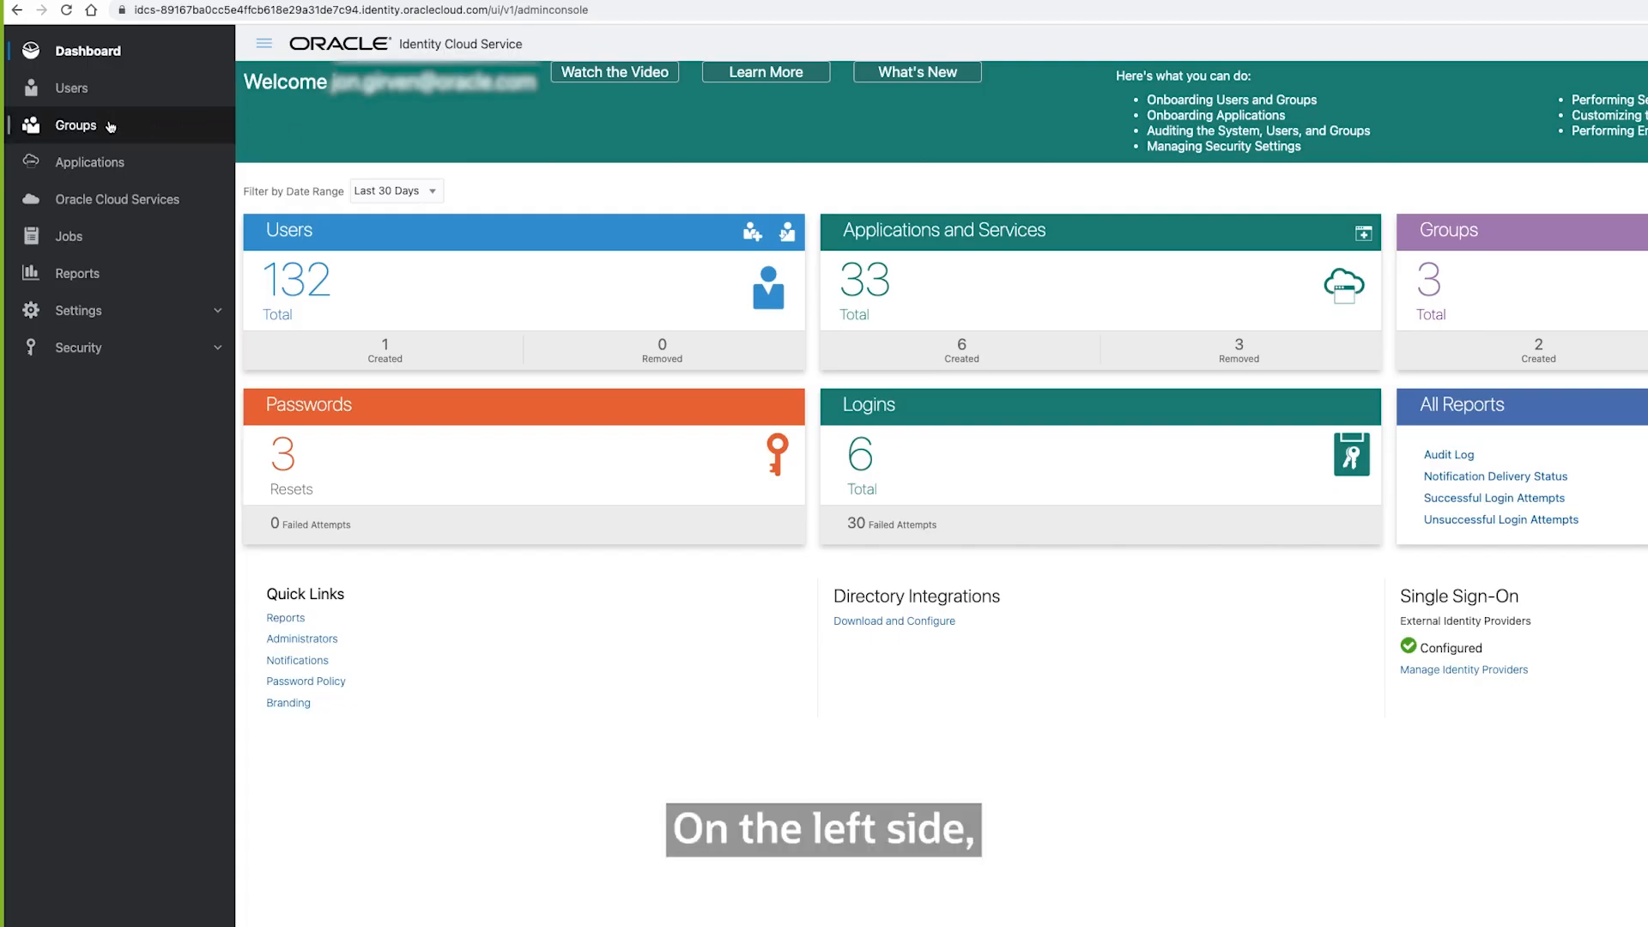
pyautogui.click(76, 125)
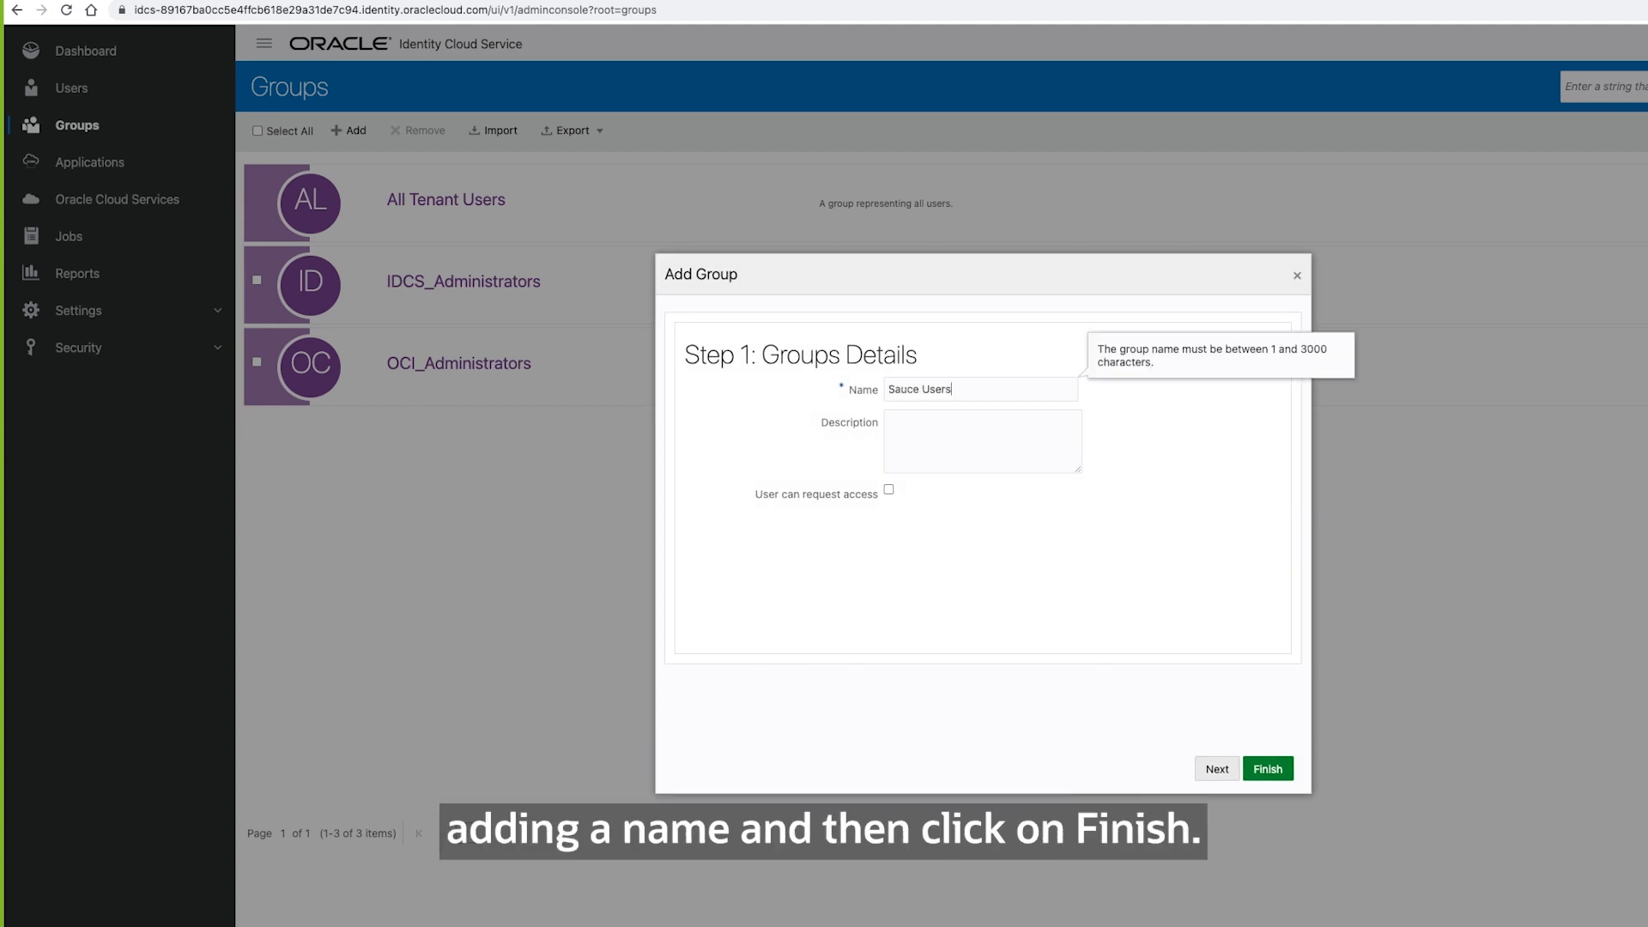
pyautogui.write('Users of Sauce')
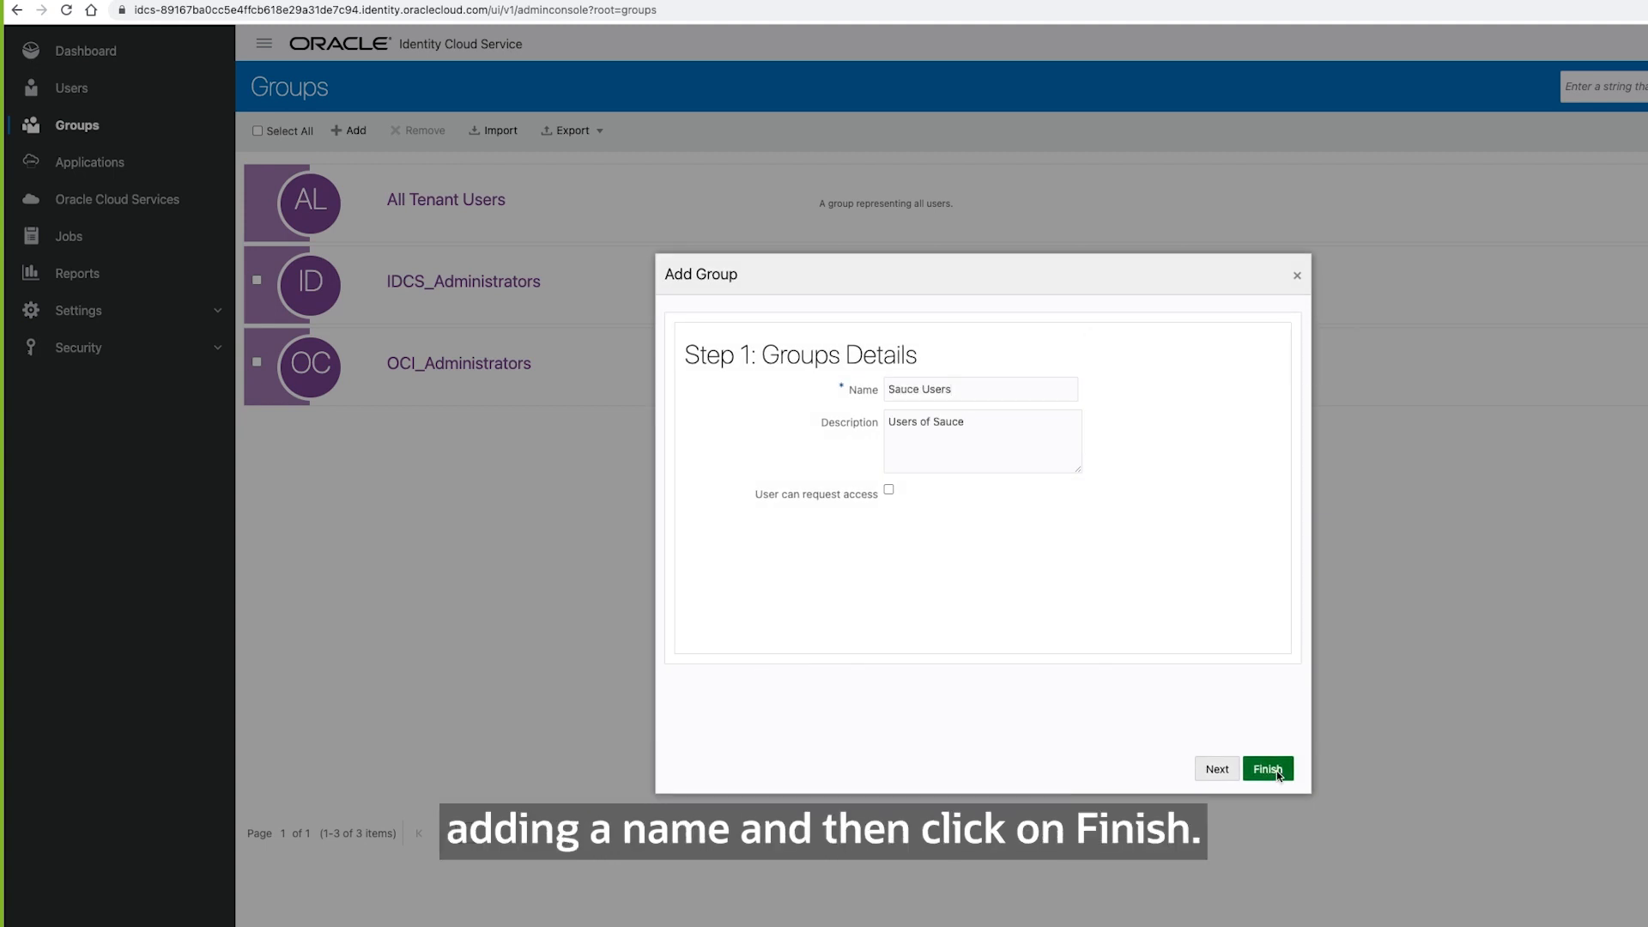
pyautogui.click(1267, 767)
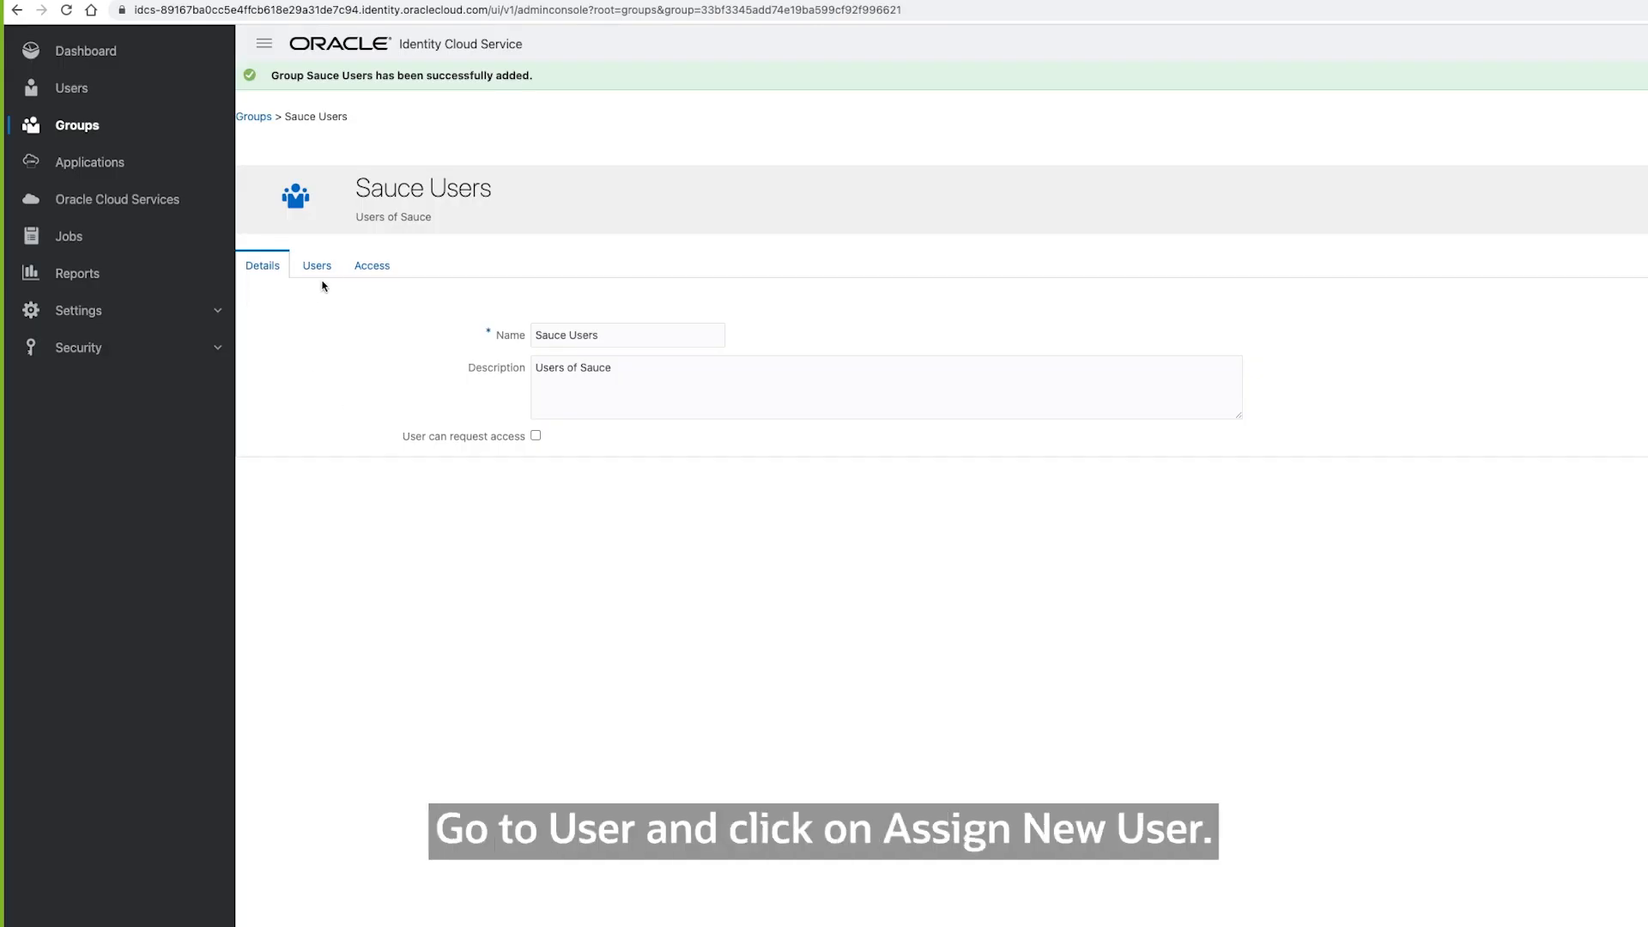
# Assign a user to the group and give the group the SauceEnterpriseUser application role
pyautogui.click(316, 265)
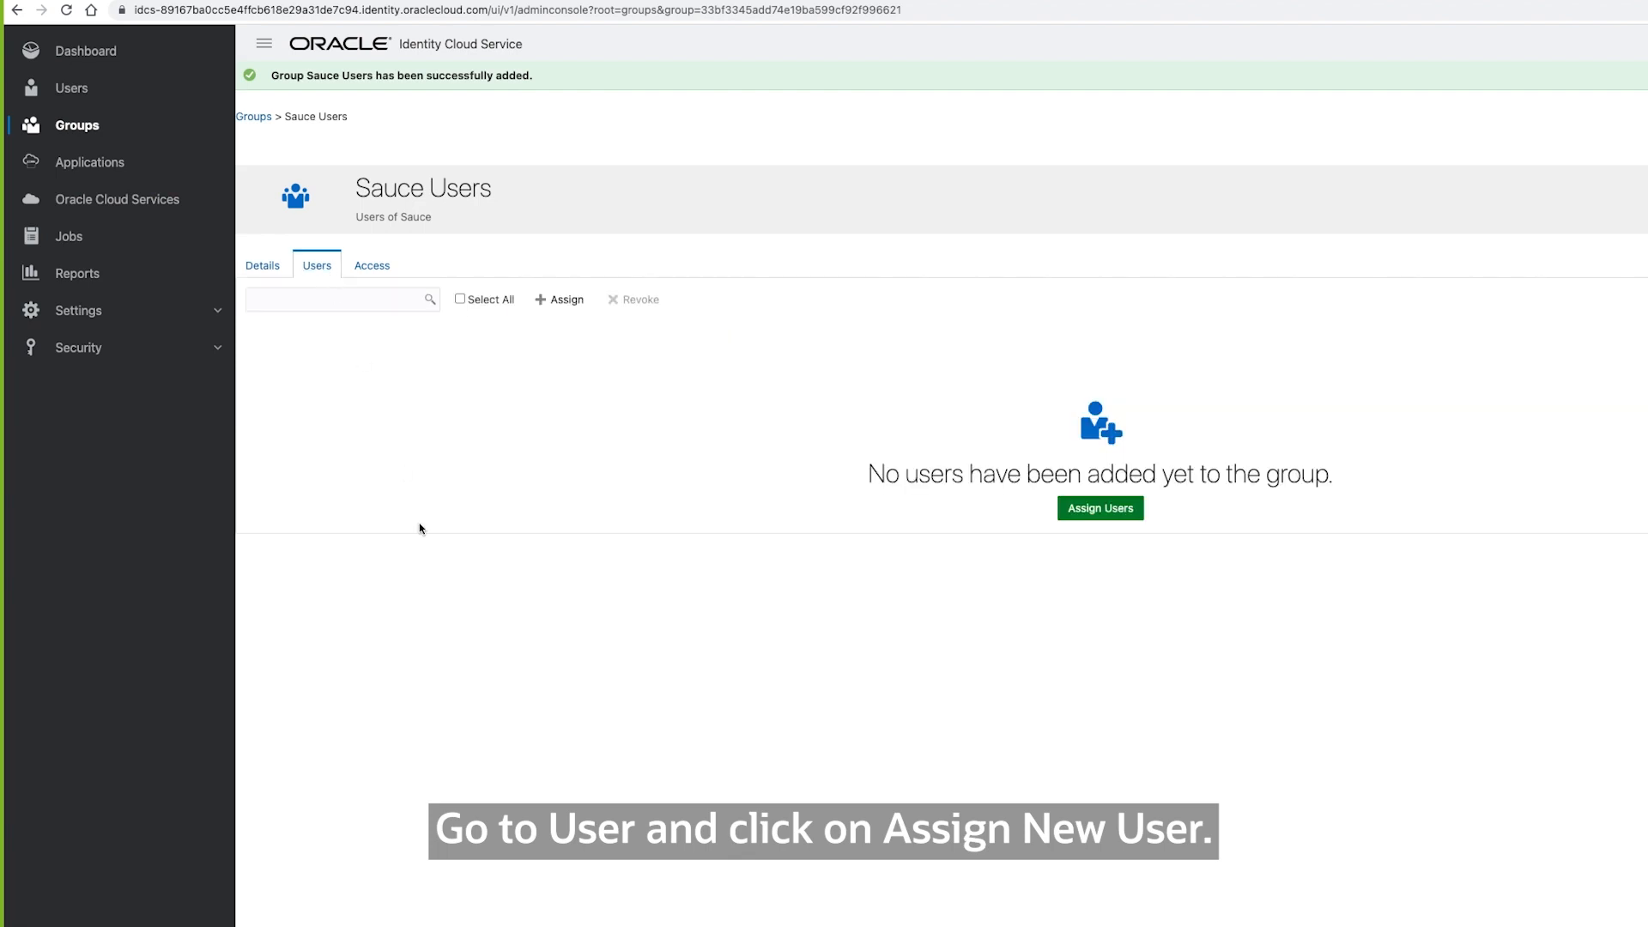
pyautogui.click(1101, 508)
pyautogui.write('jon')
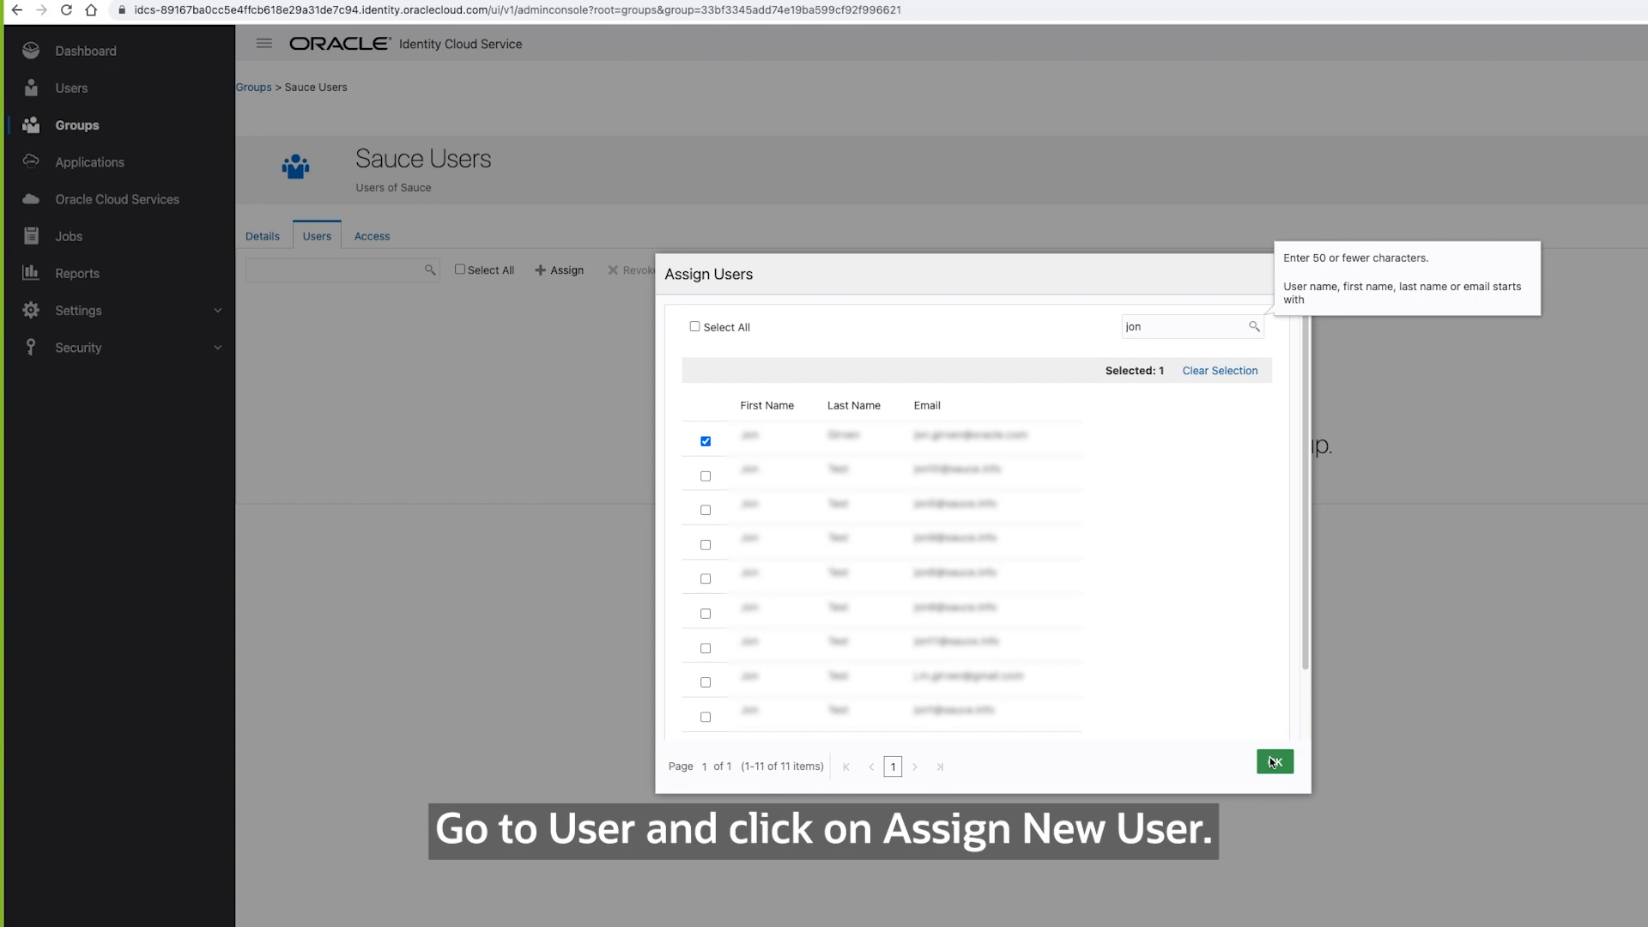
pyautogui.click(1273, 762)
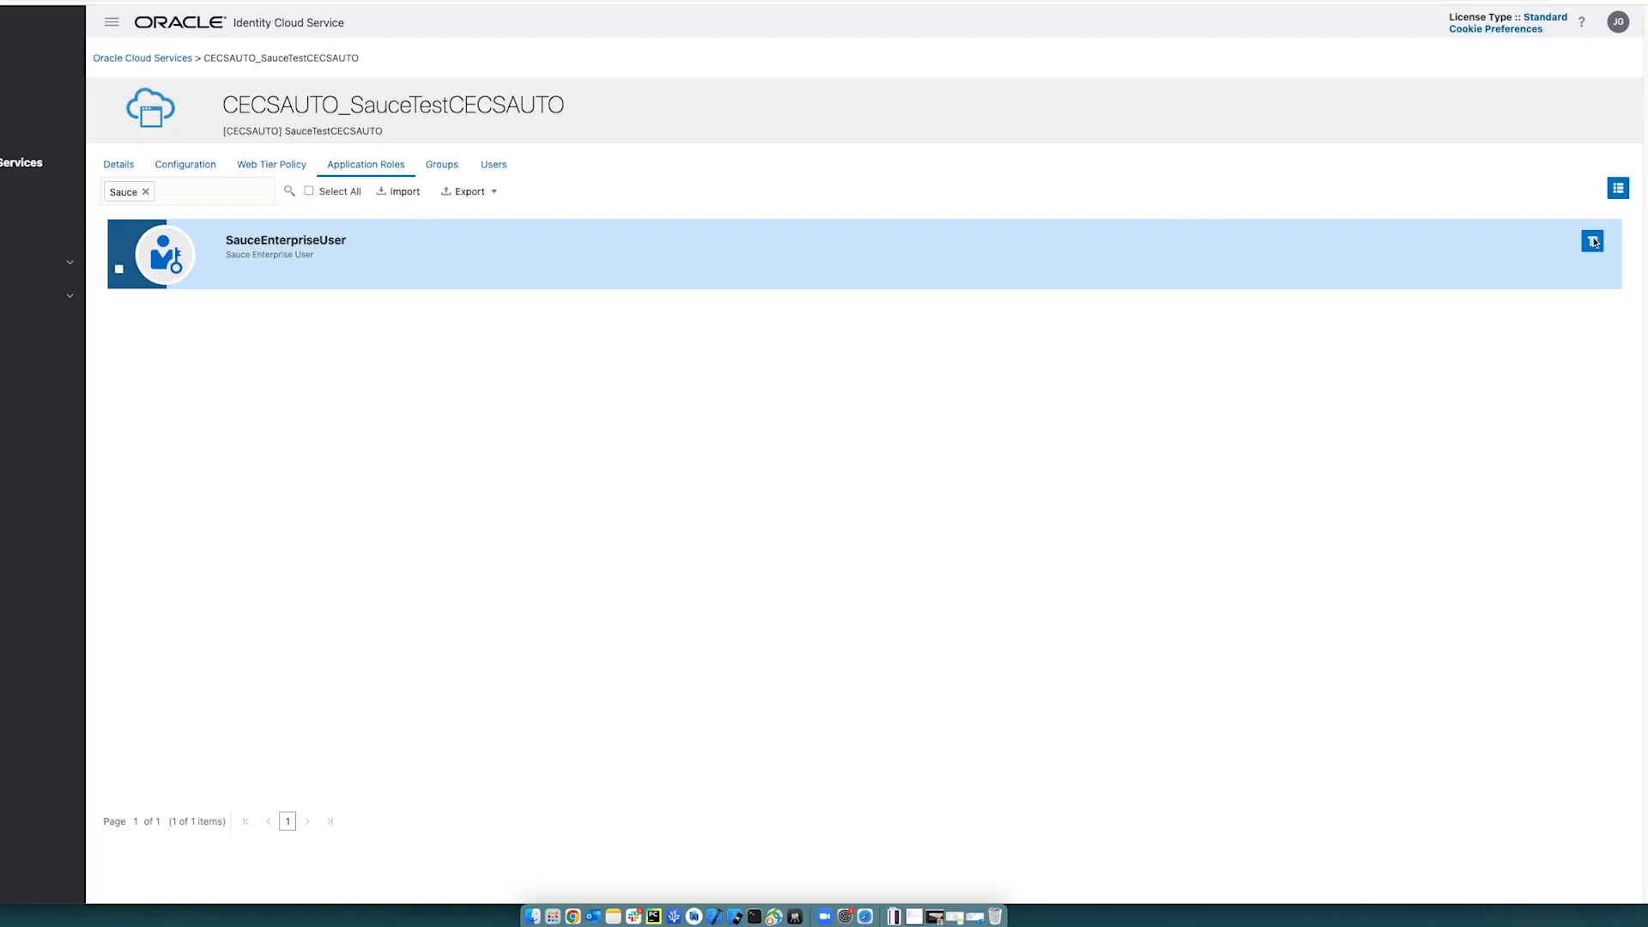
pyautogui.click(1592, 240)
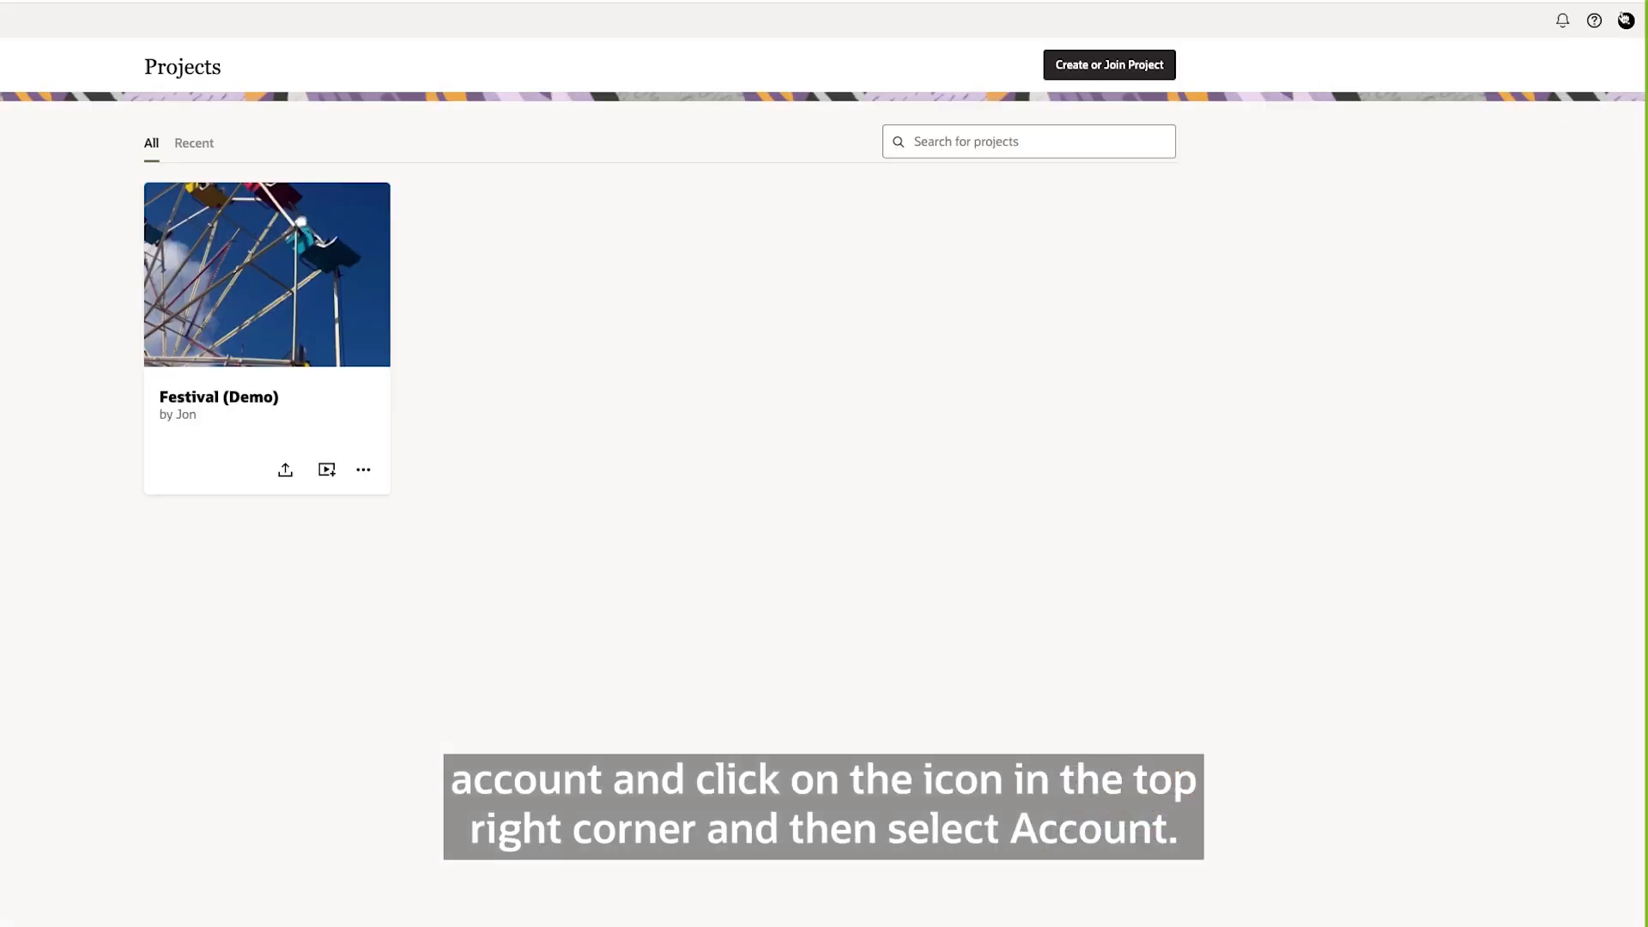
# Open the Sauce Video account page showing usage for projects, creators, videos and storage
pyautogui.click(1623, 21)
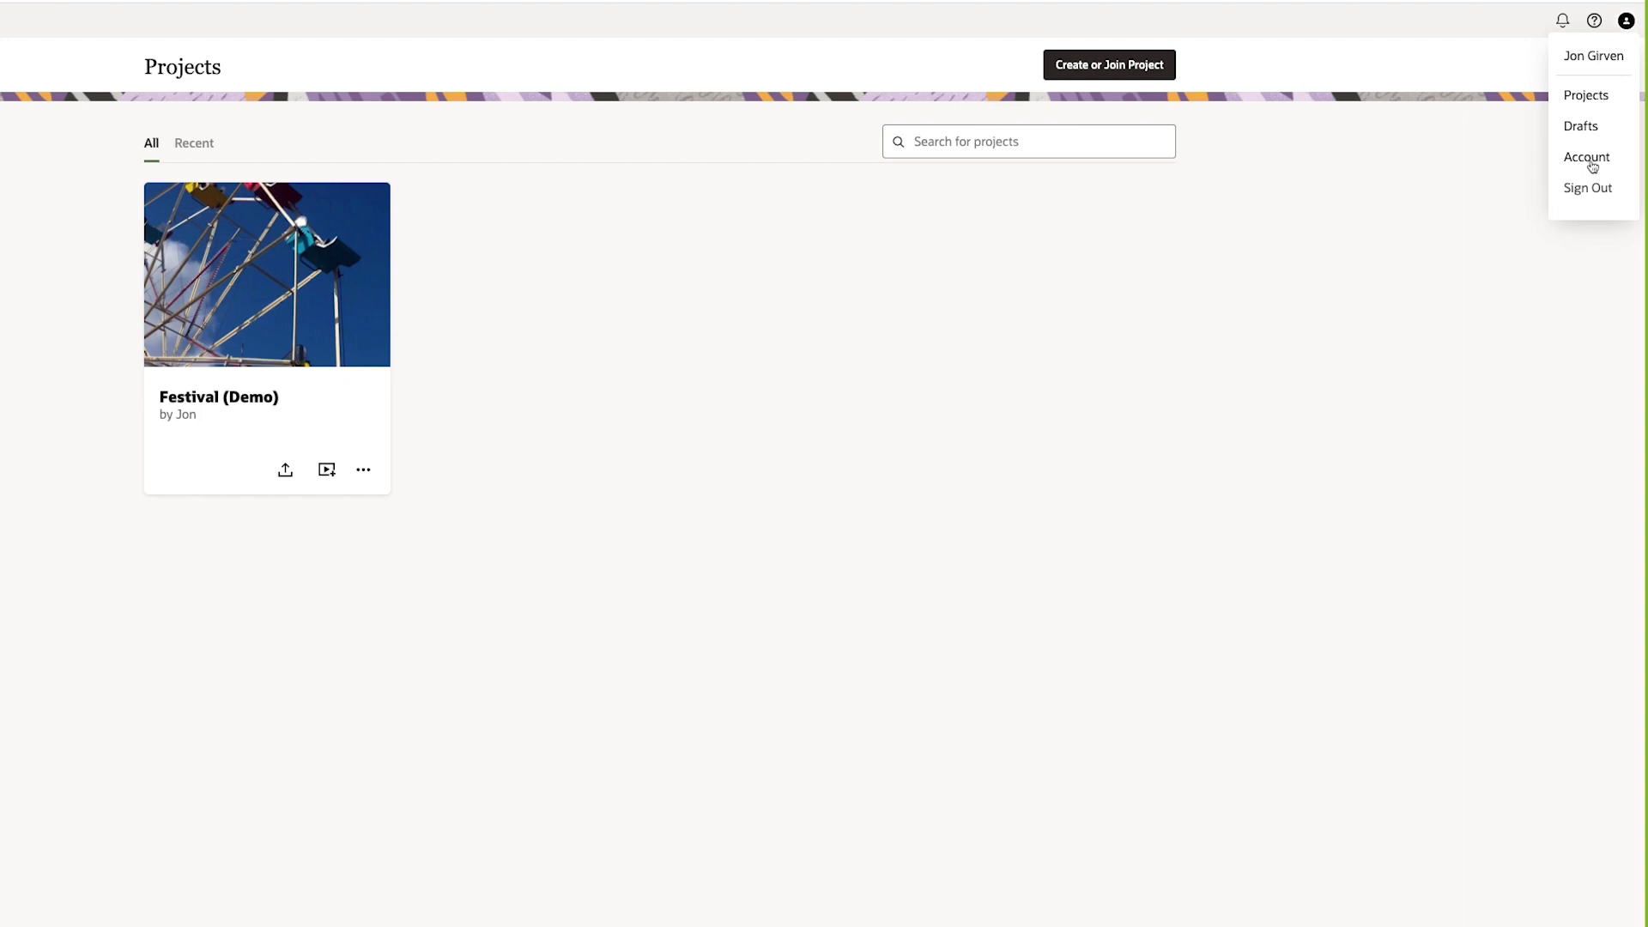
pyautogui.click(1586, 156)
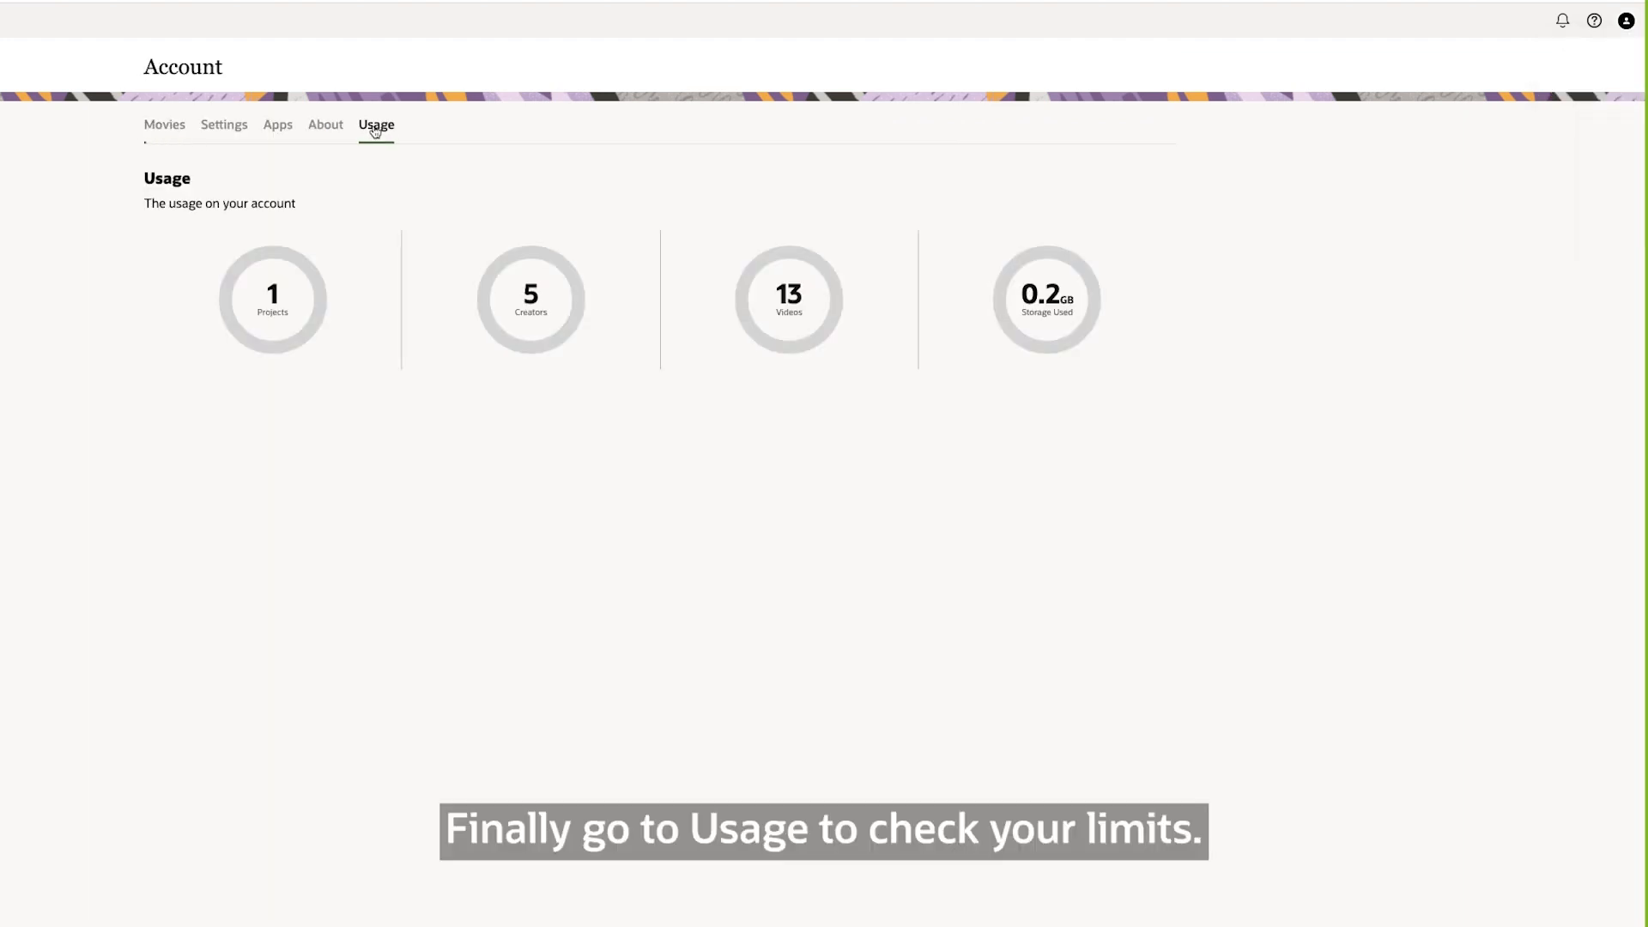